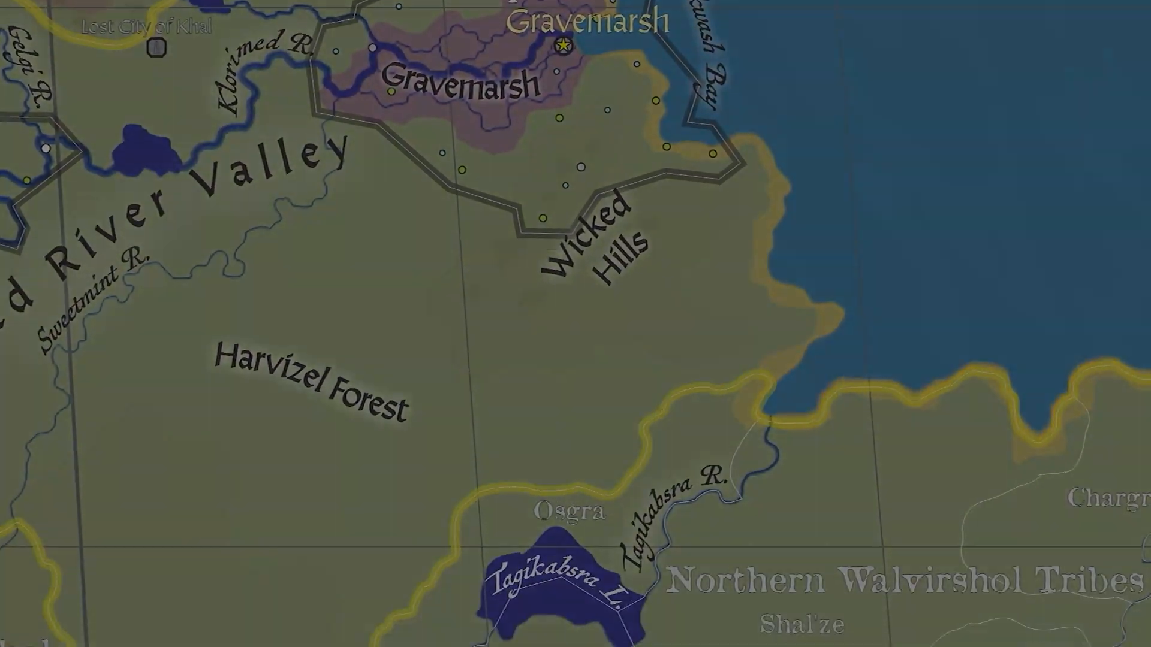
Scroll the species sheet from the Humans columns across to the Dwarves columns Q–W
click(218, 633)
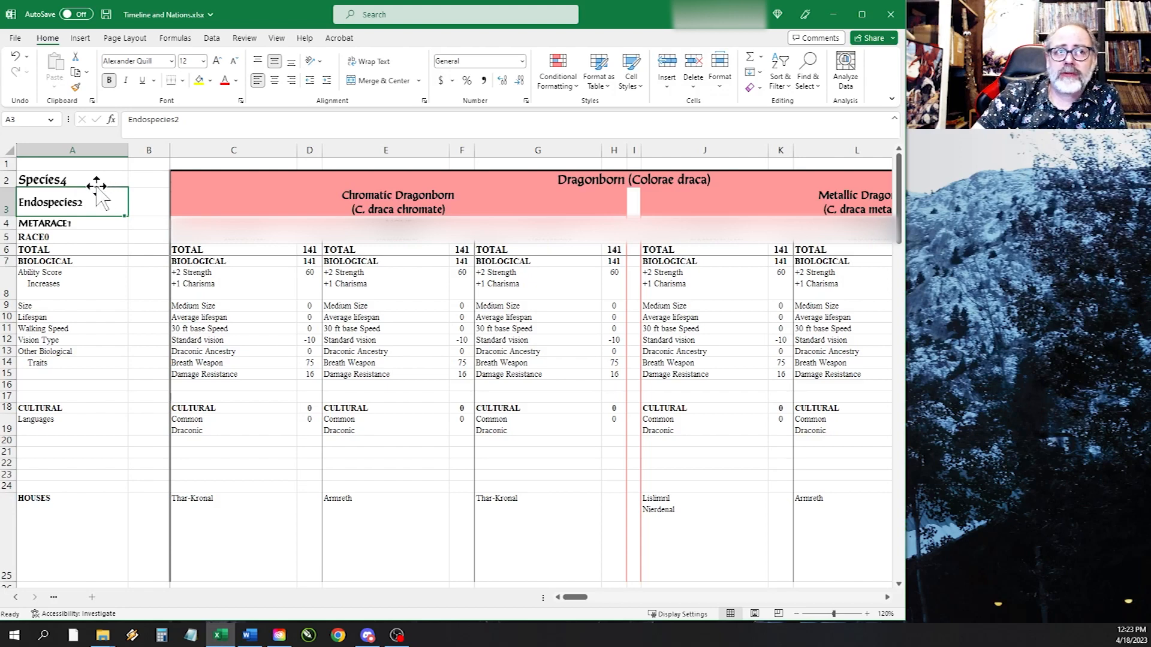
click(71, 178)
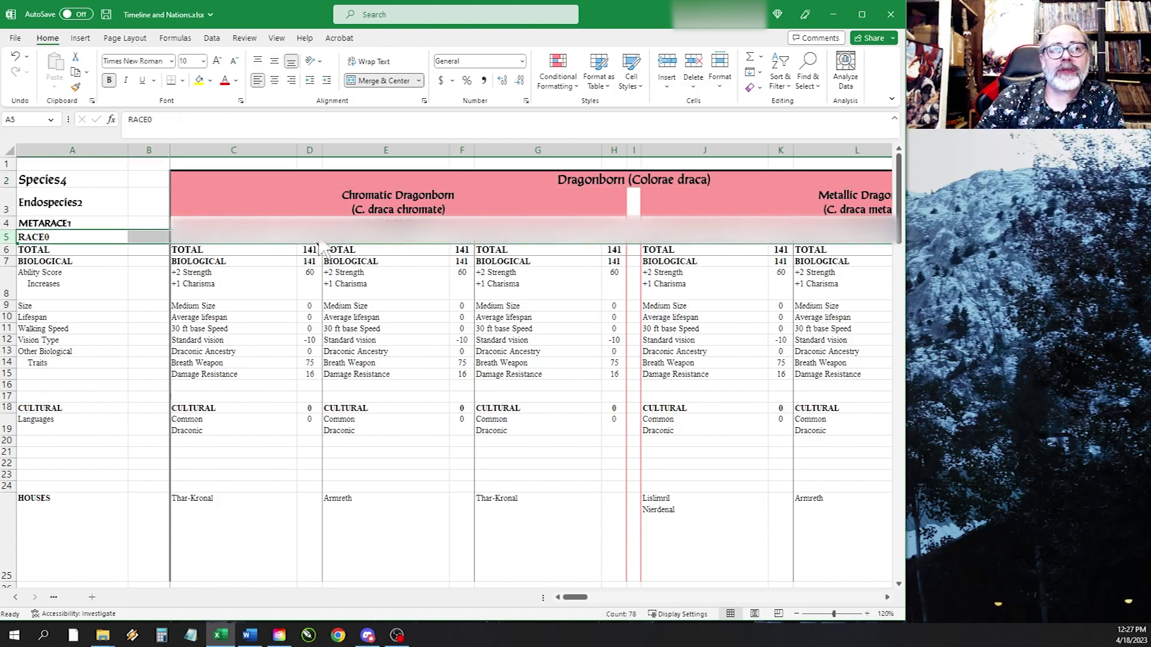
click(461, 425)
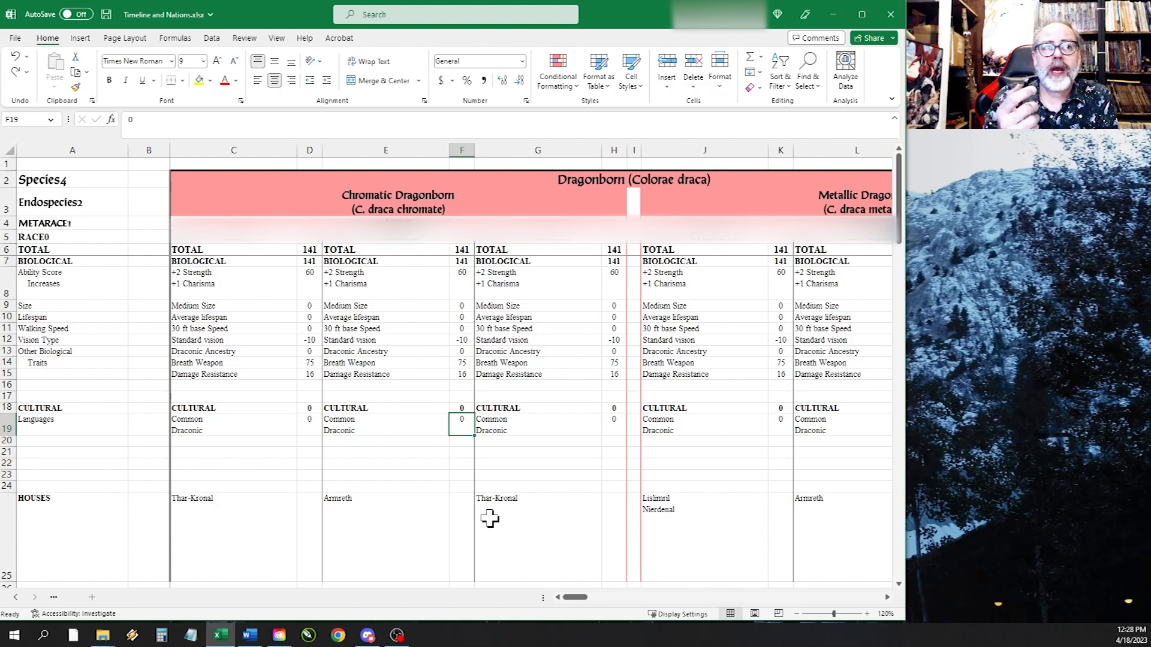
mouse_move(97, 267)
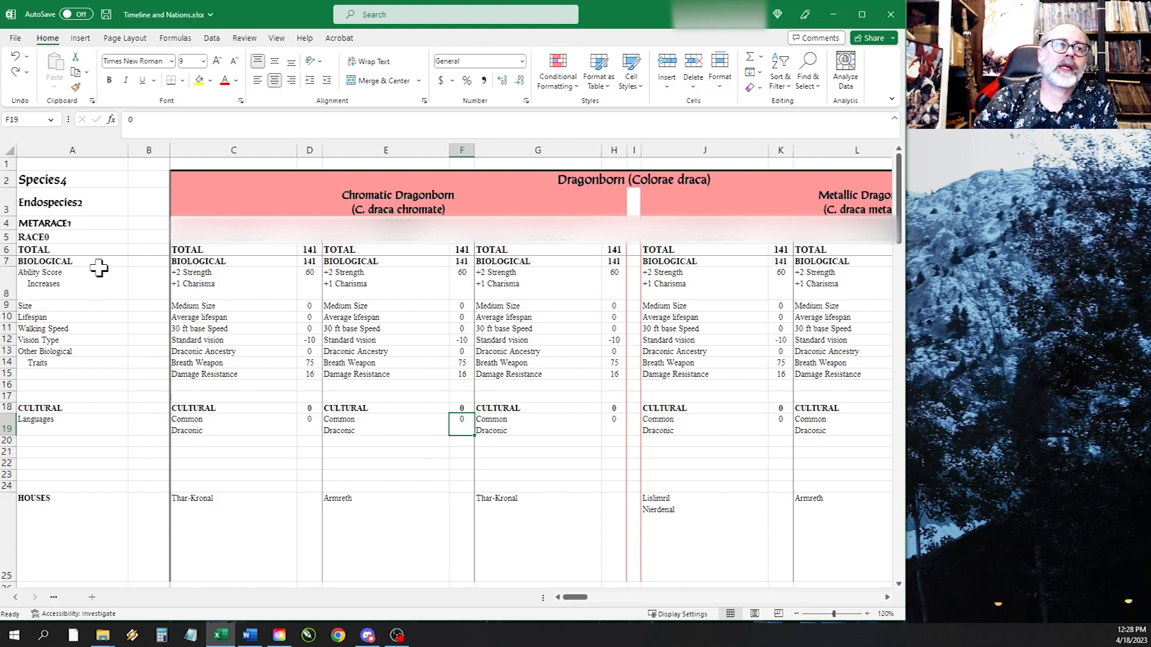
mouse_move(90, 413)
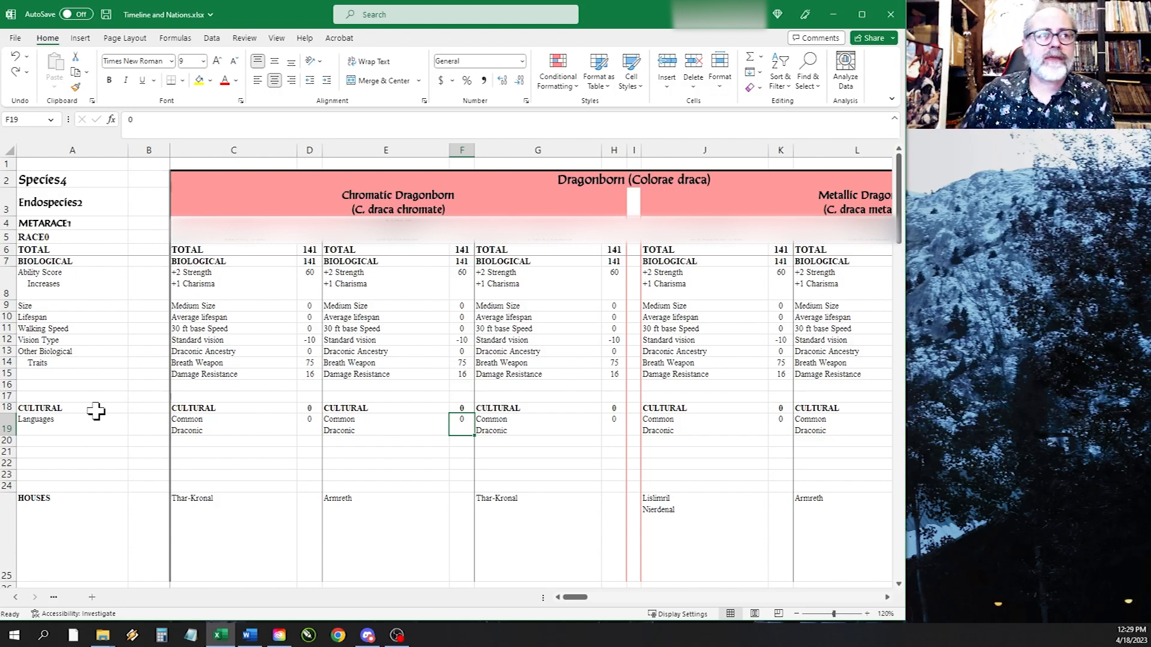
mouse_move(48, 274)
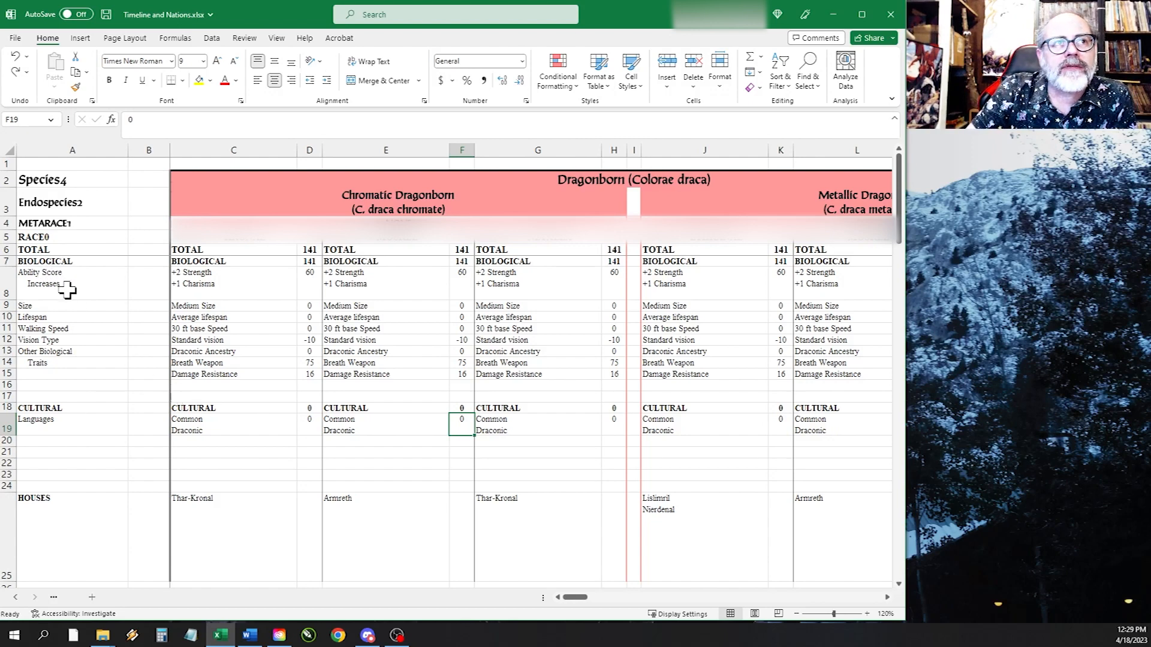
mouse_move(83, 308)
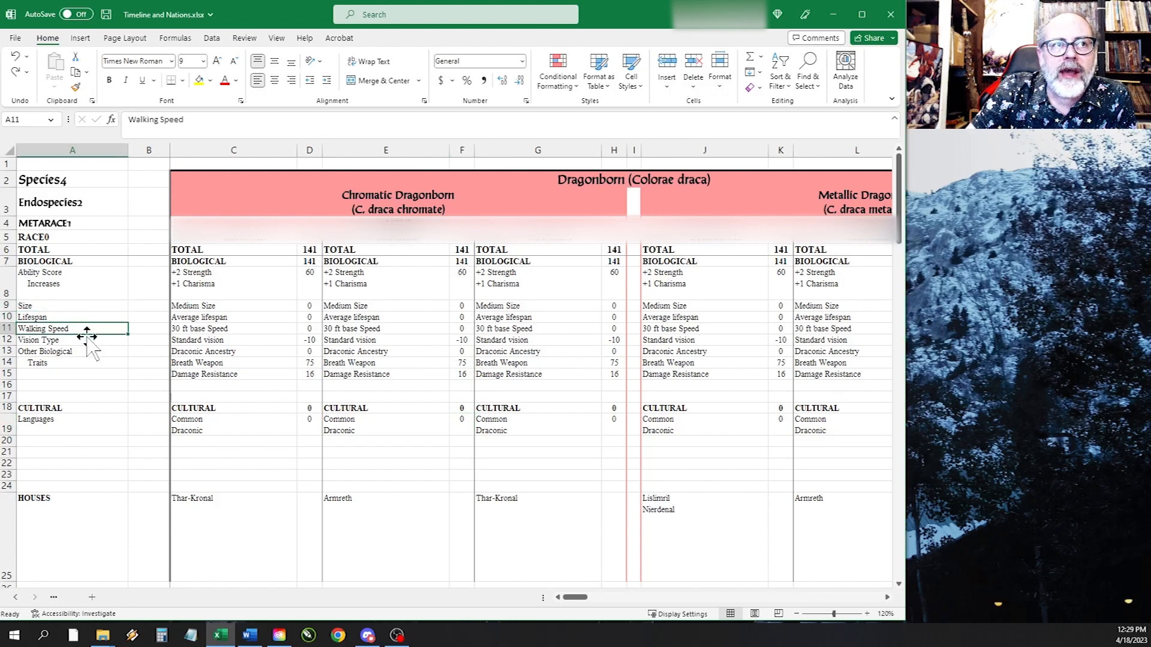
click(44, 351)
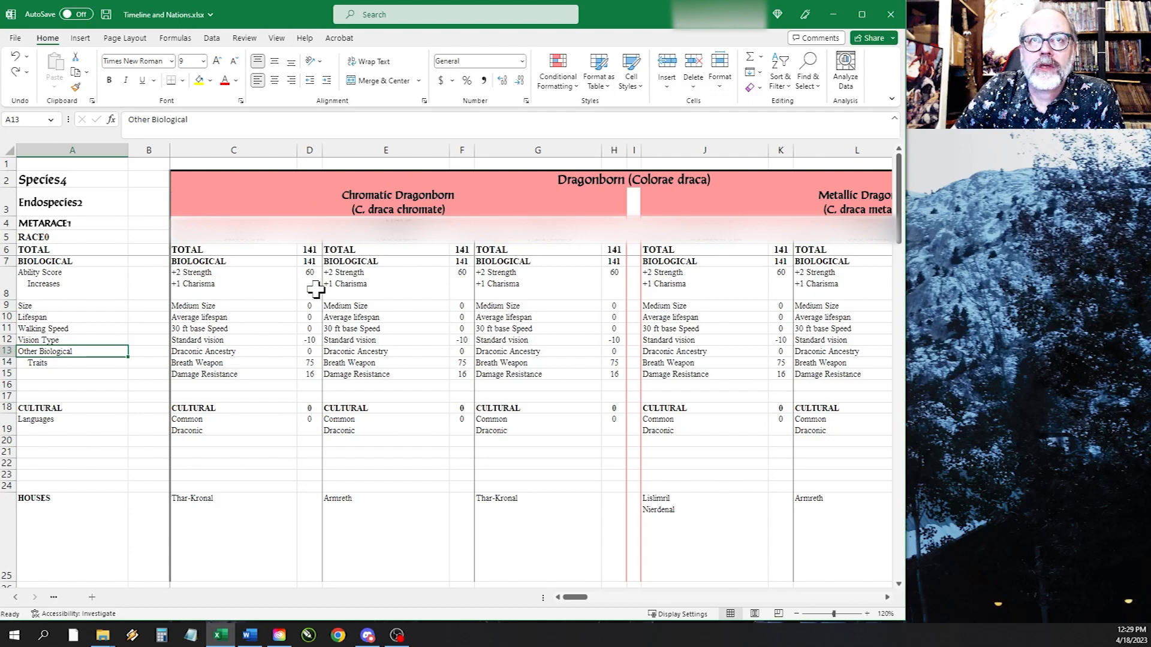
mouse_move(478, 220)
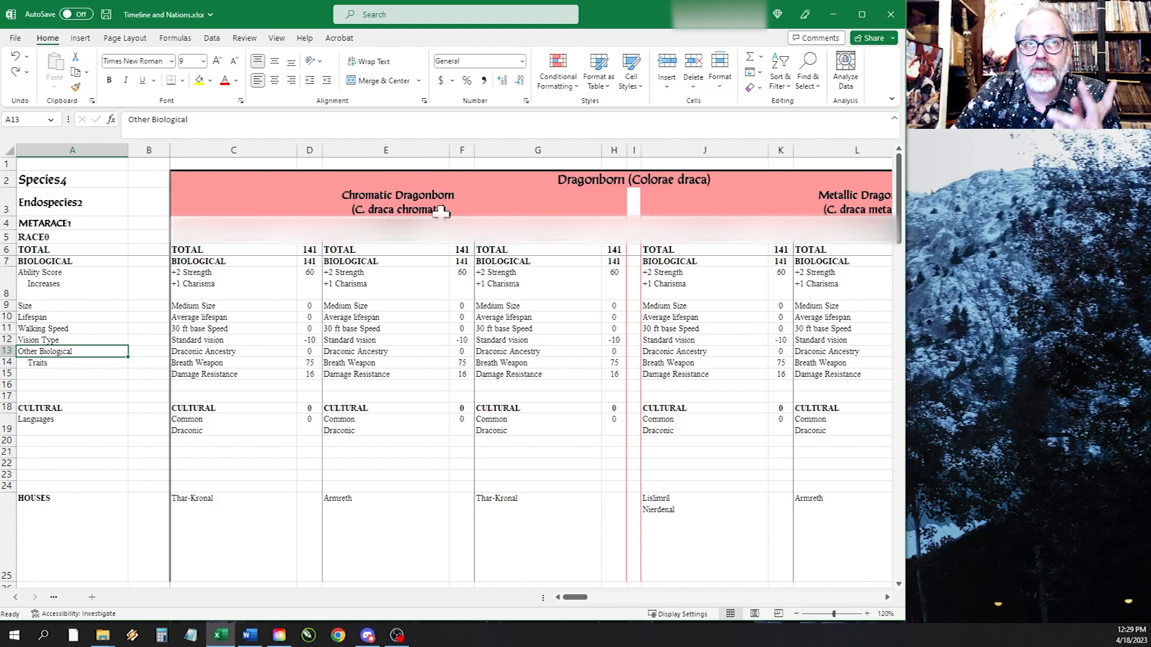
mouse_move(238, 274)
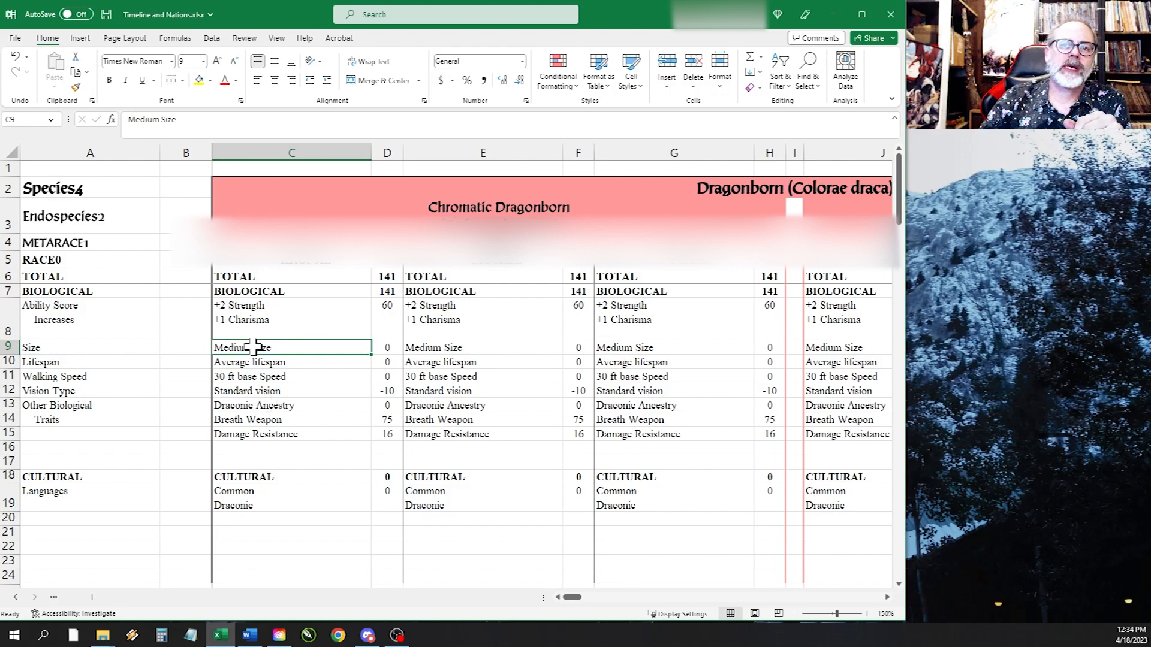
scroll(right, 3)
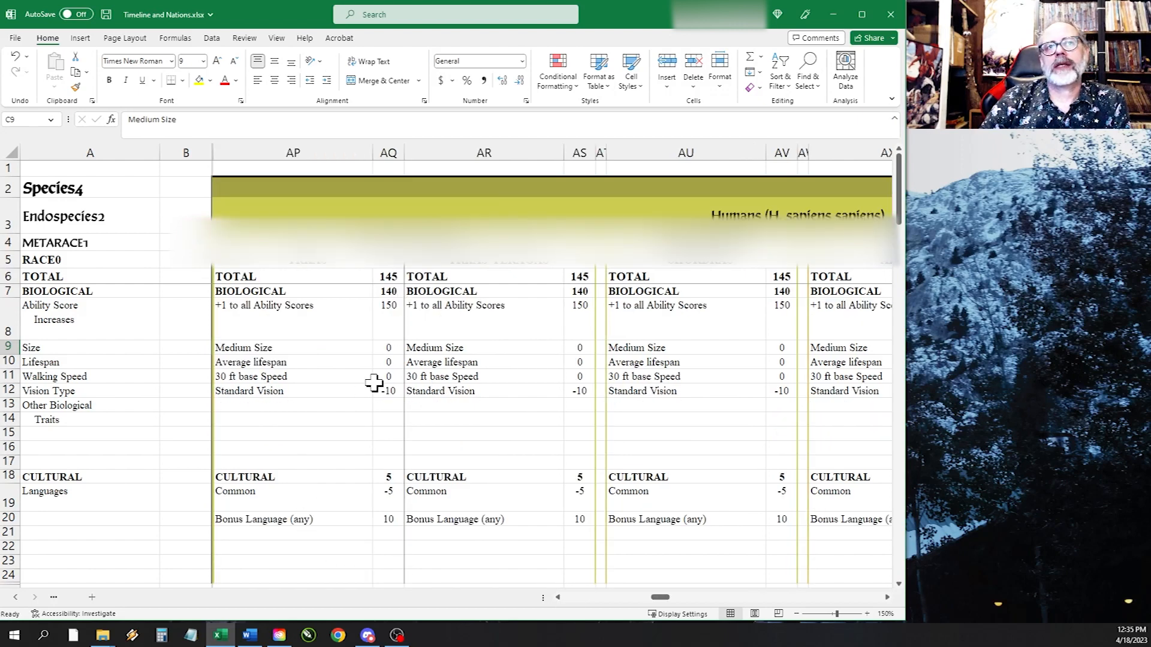
mouse_move(287, 366)
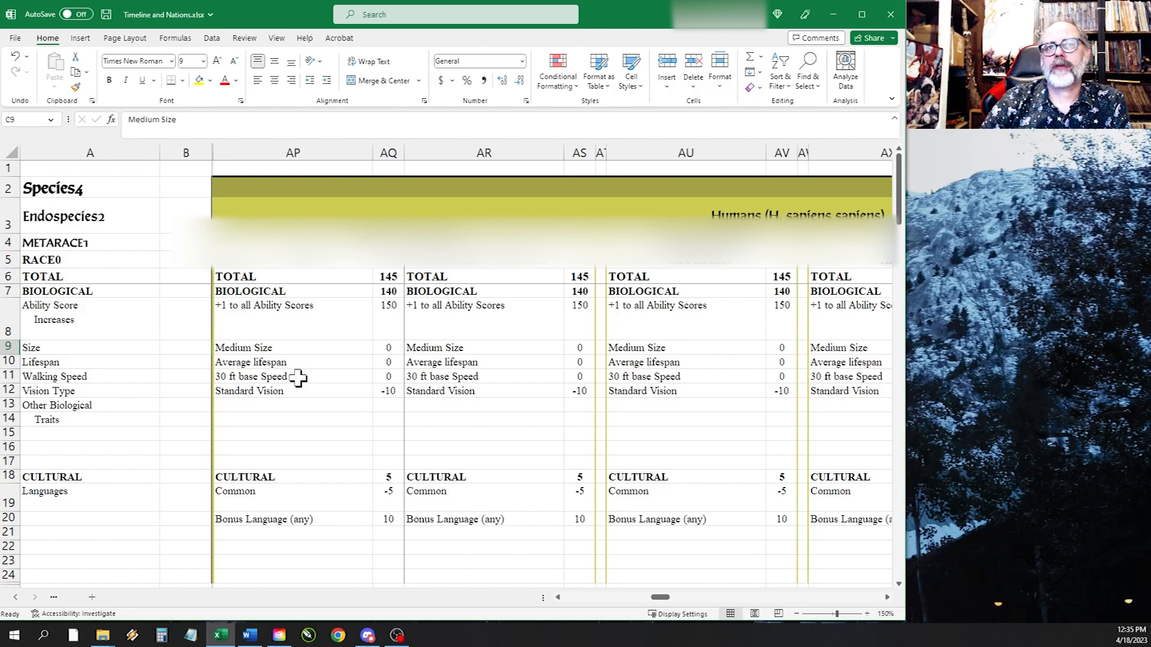
mouse_move(389, 352)
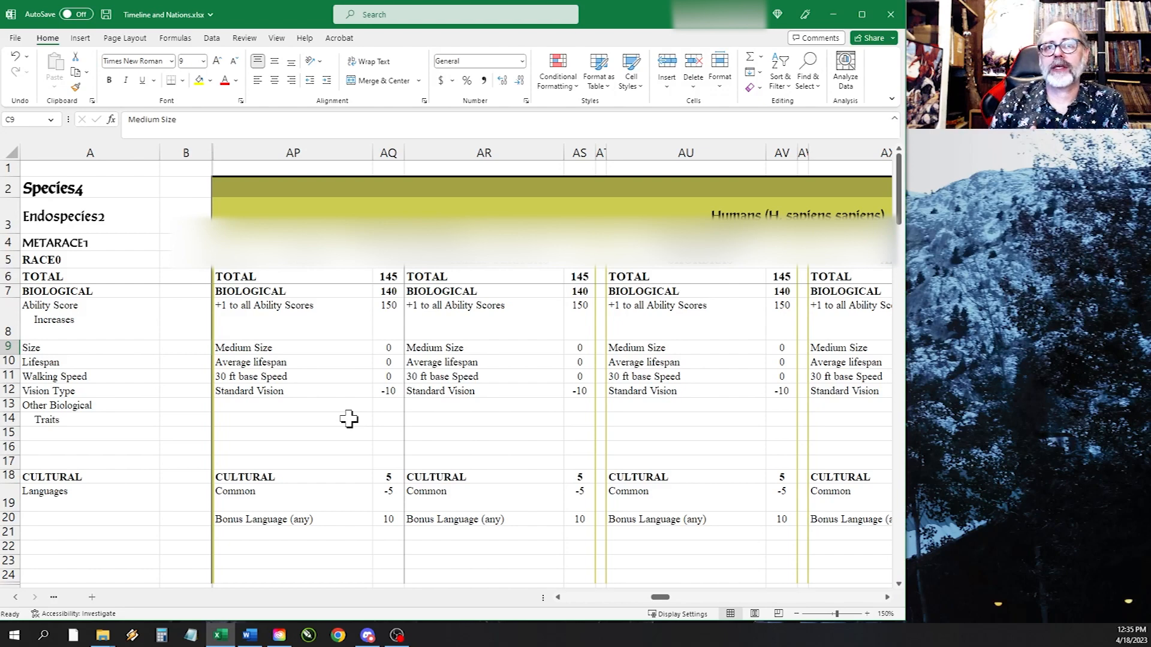
mouse_move(253, 502)
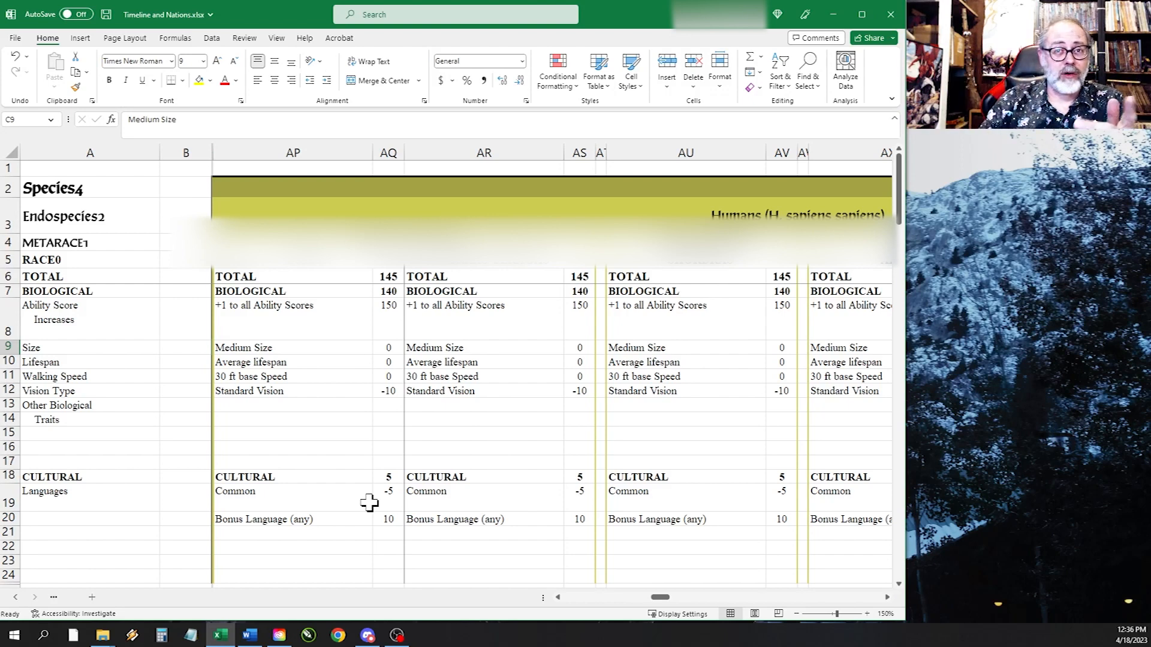
mouse_move(351, 511)
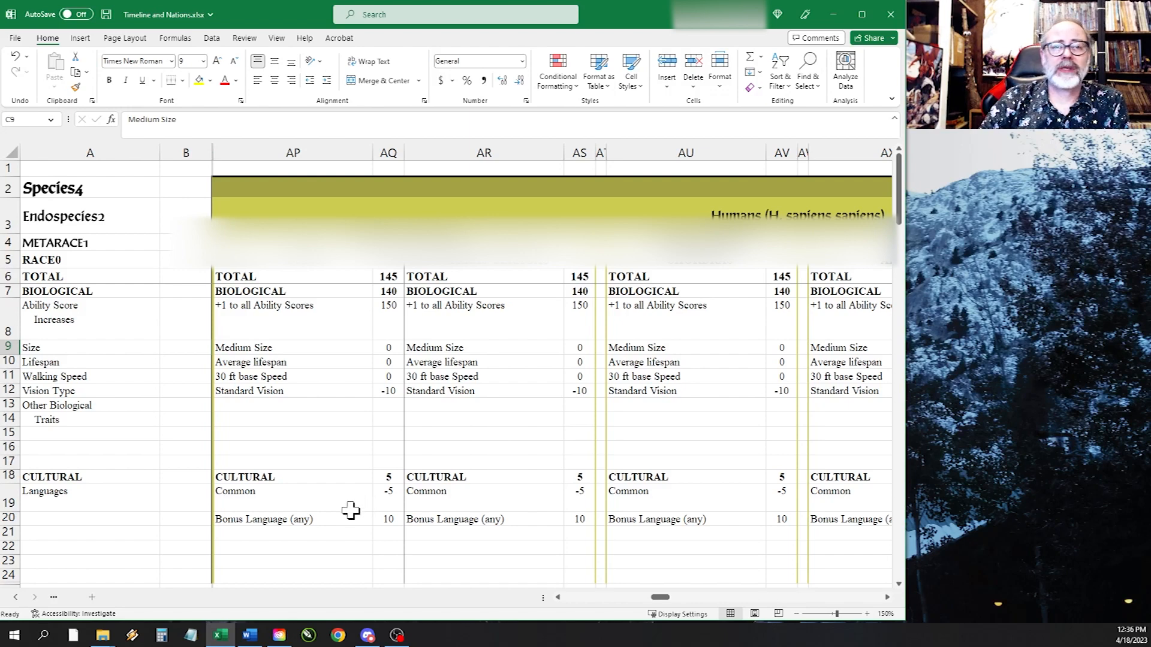
mouse_move(368, 505)
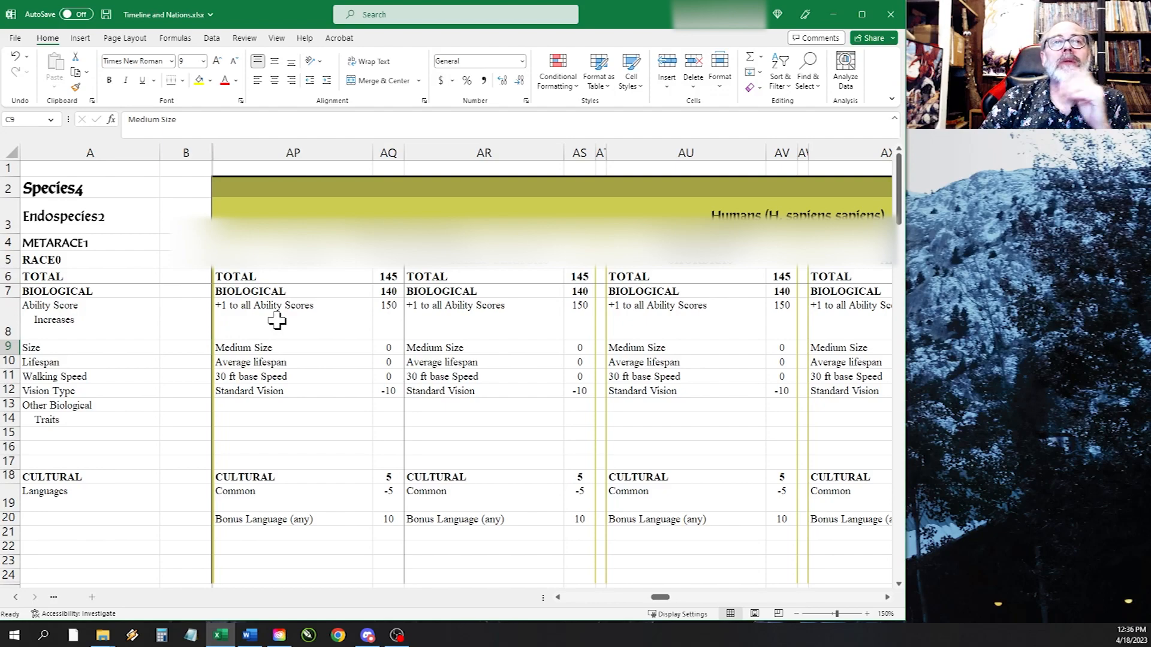
mouse_move(289, 331)
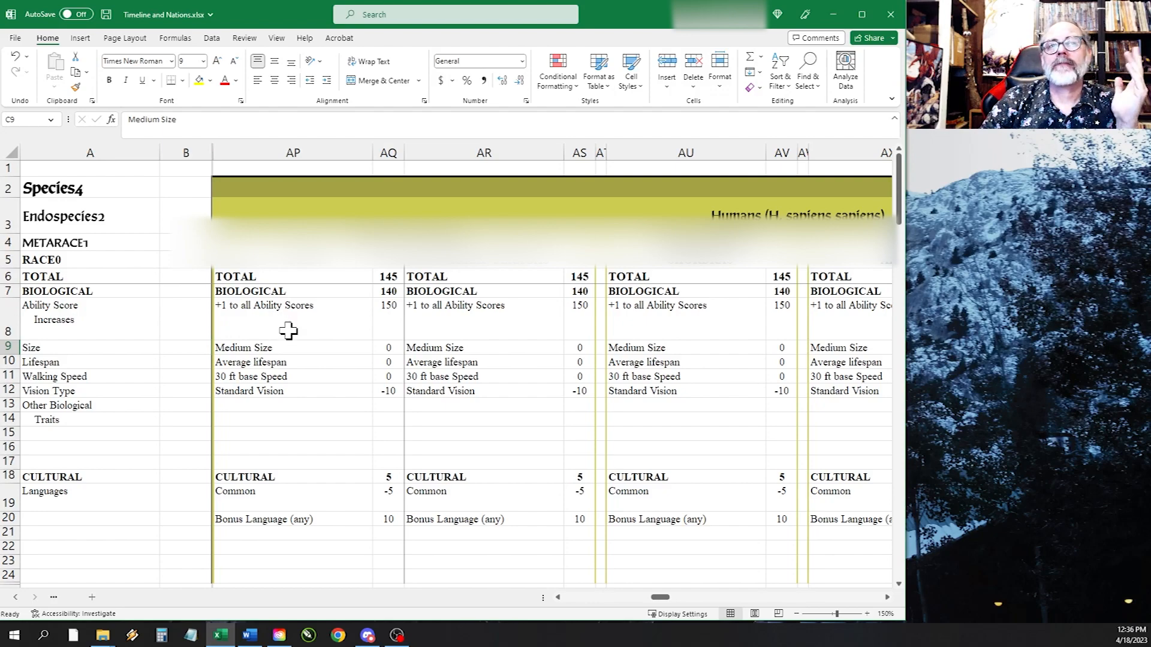
scroll(left, 3)
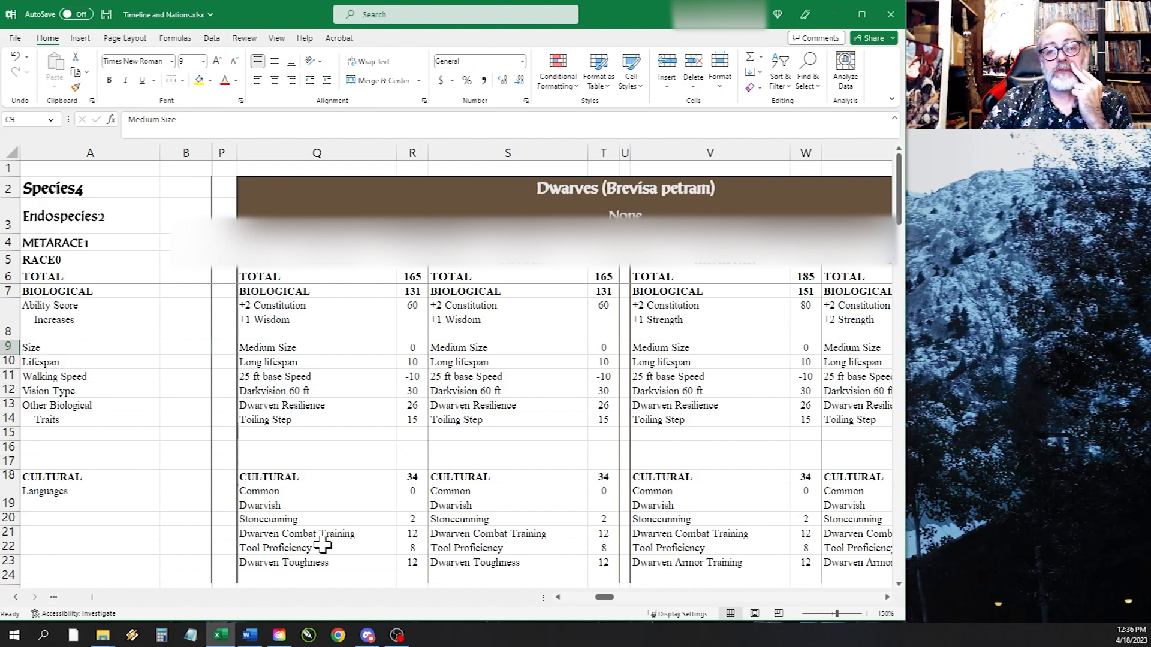
mouse_move(321, 514)
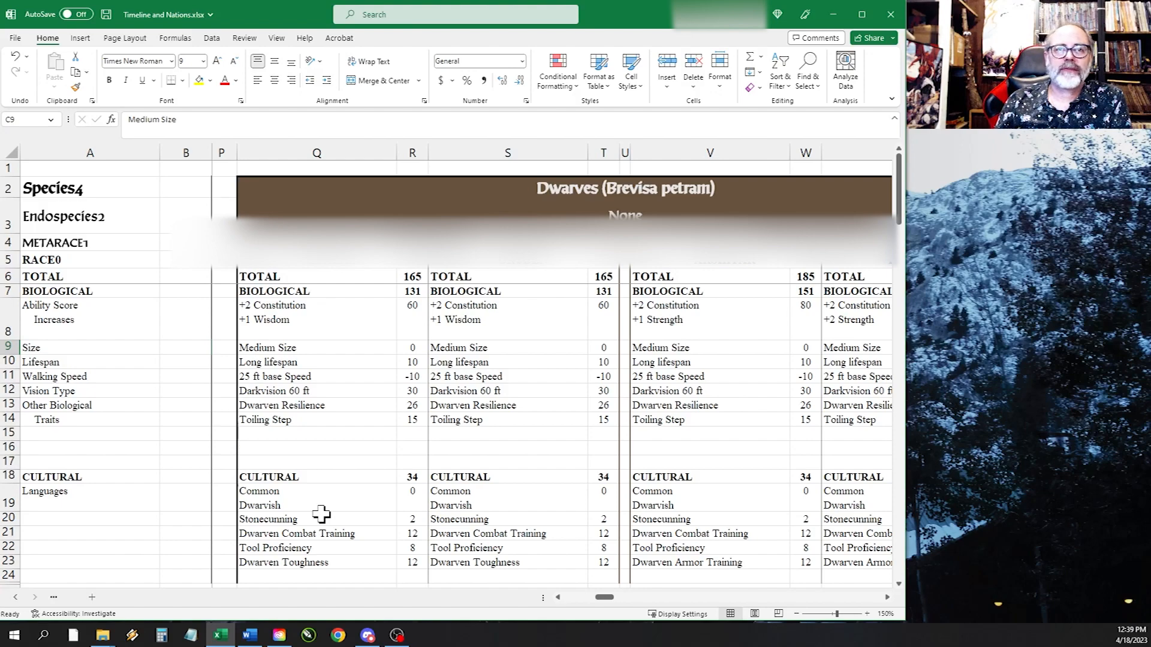
mouse_move(602, 596)
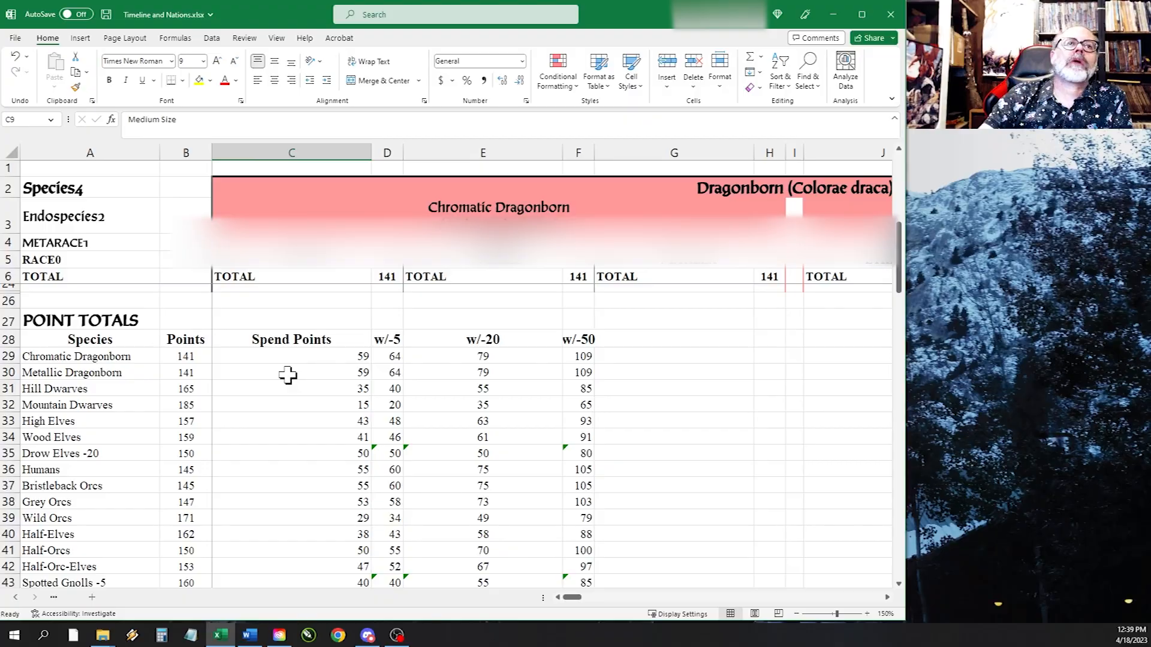
mouse_move(222, 371)
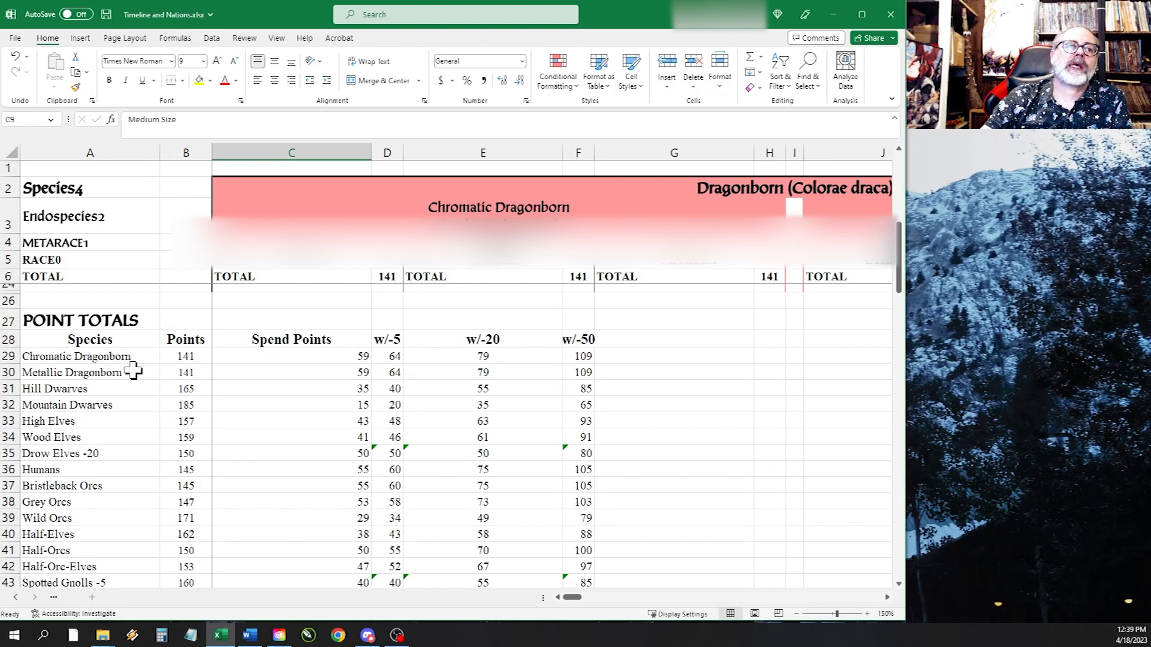
click(185, 356)
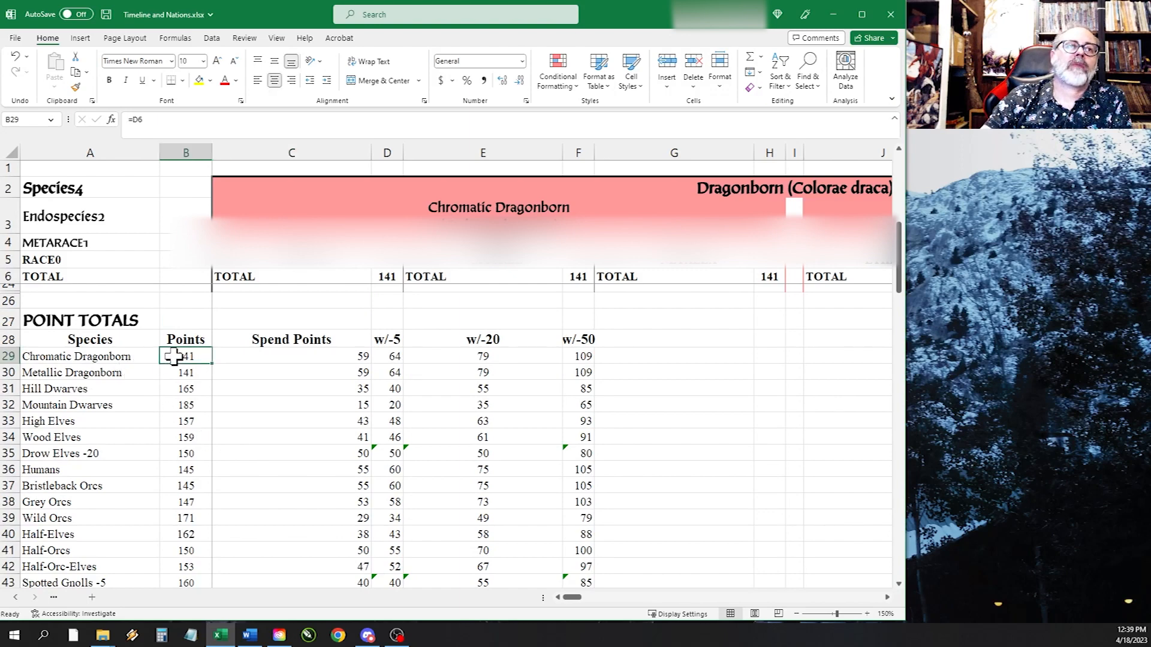
click(186, 404)
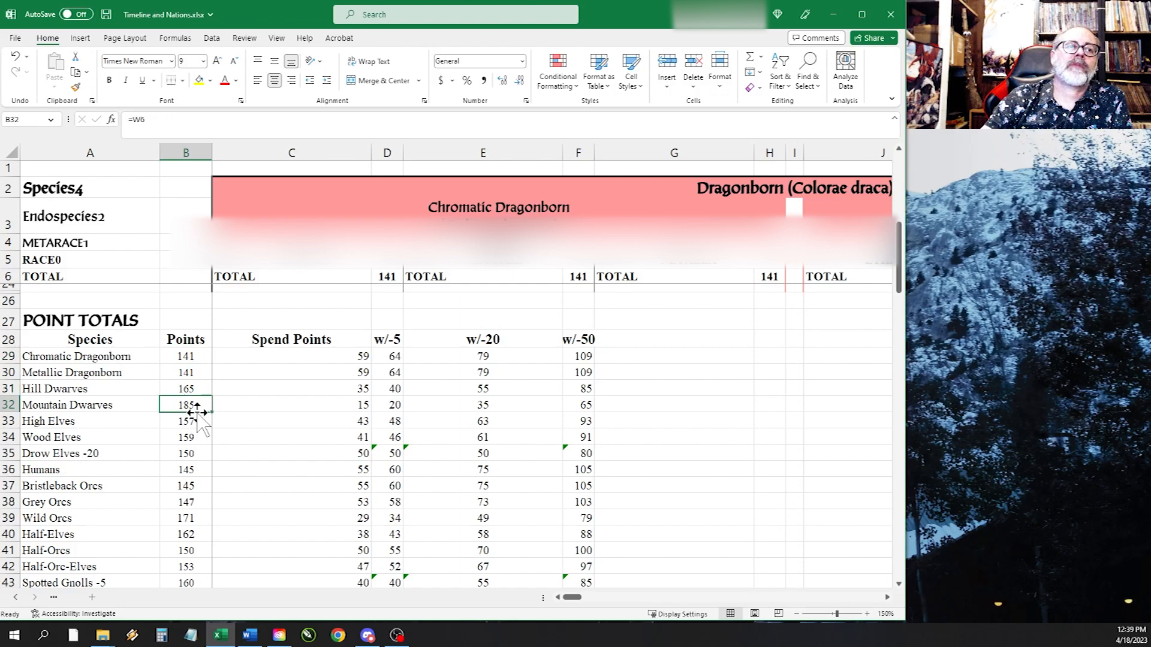
click(184, 501)
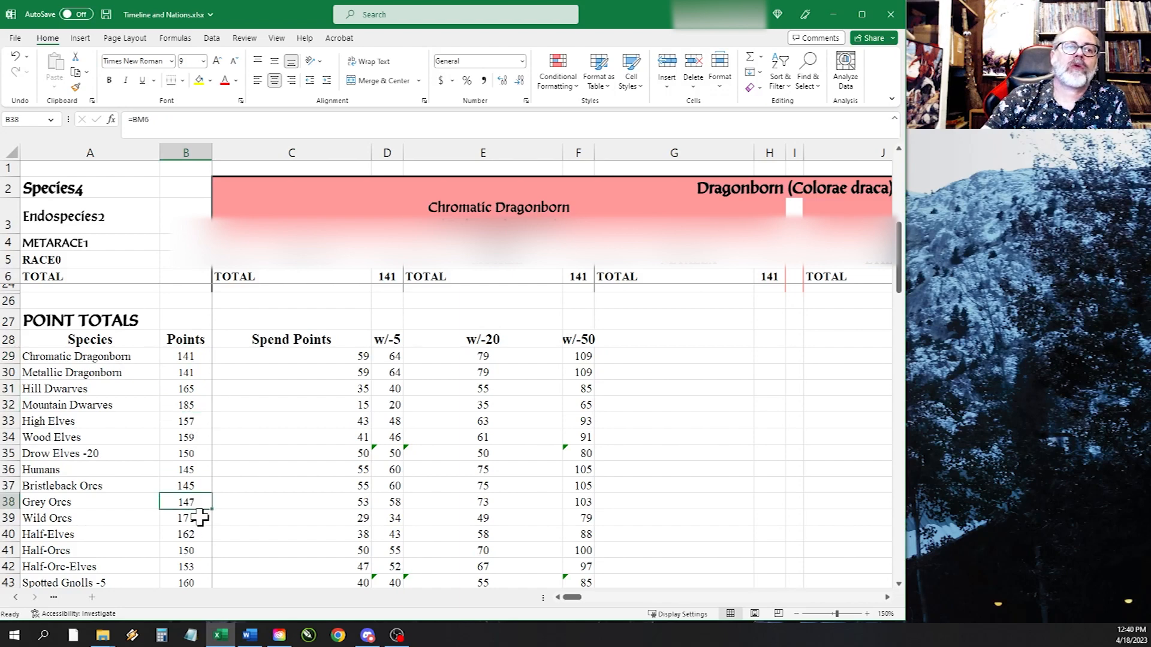
click(186, 550)
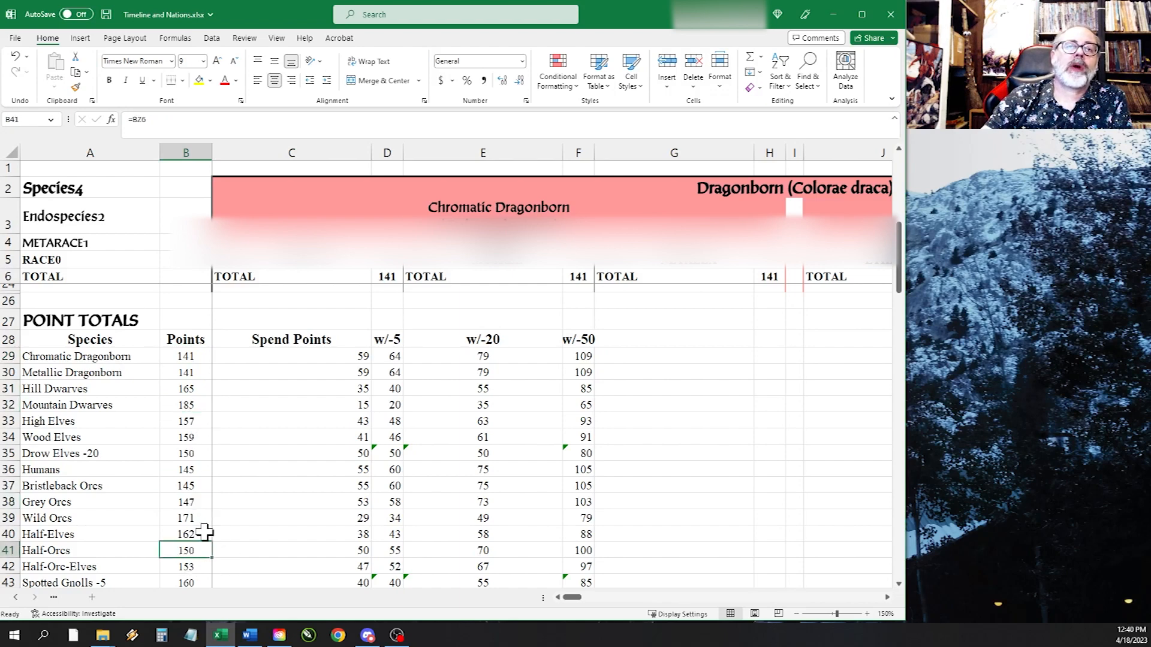
mouse_move(301, 358)
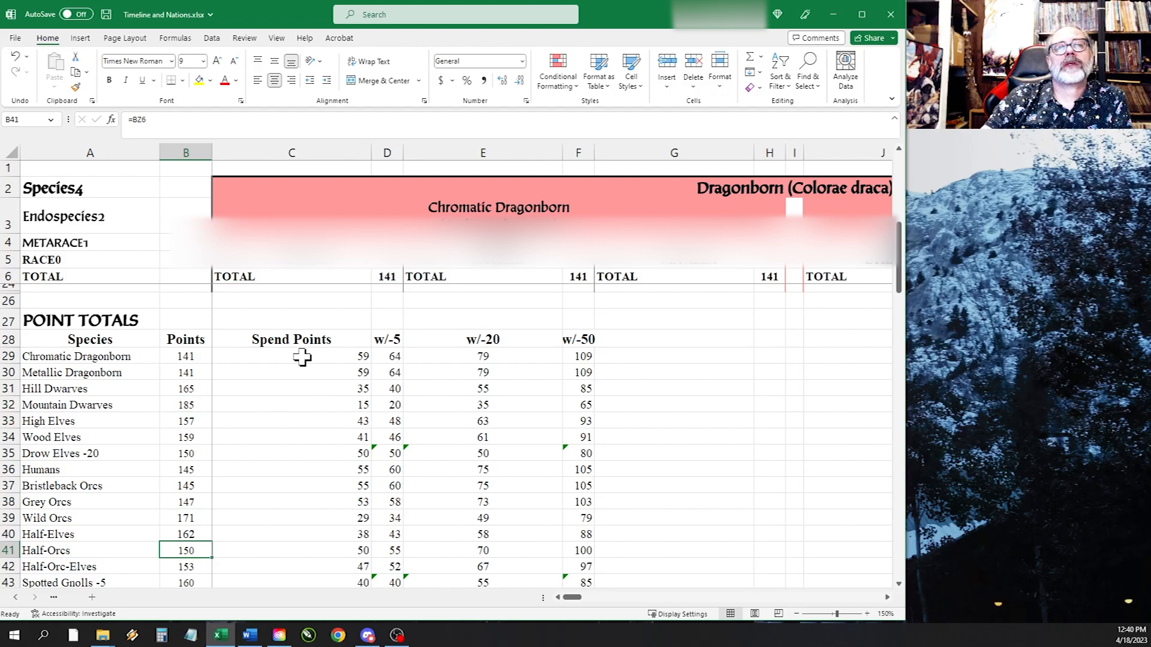
click(291, 356)
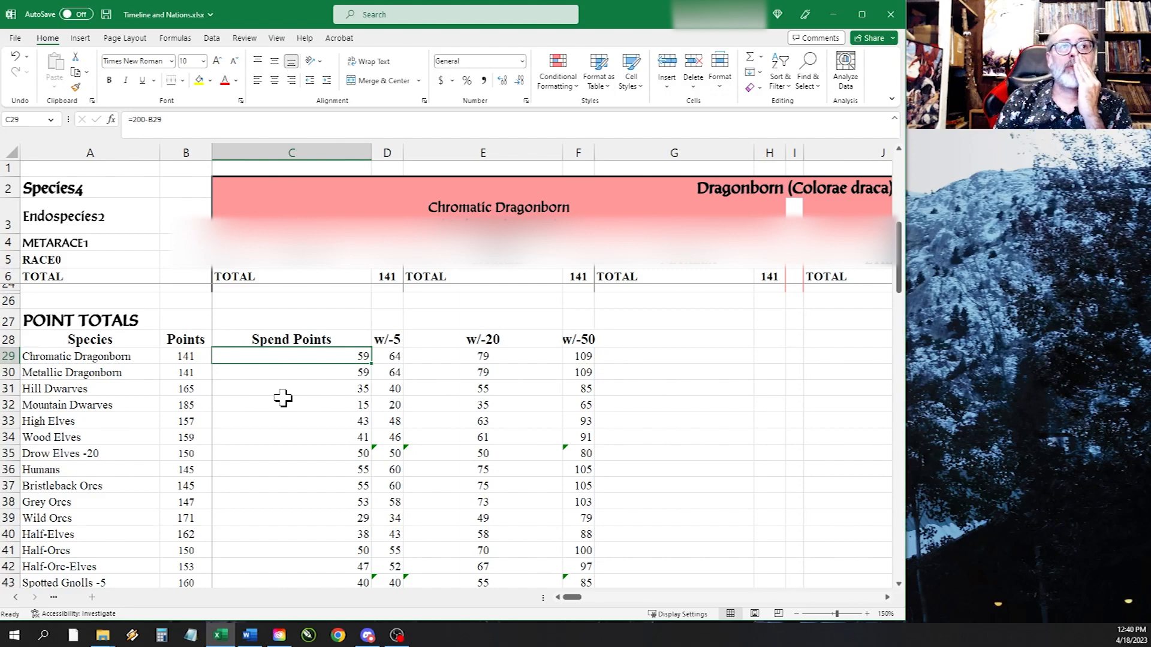
Move down to the ranked Point Totals list and check its w/-20 and w/-50 headings
scroll(down, 3)
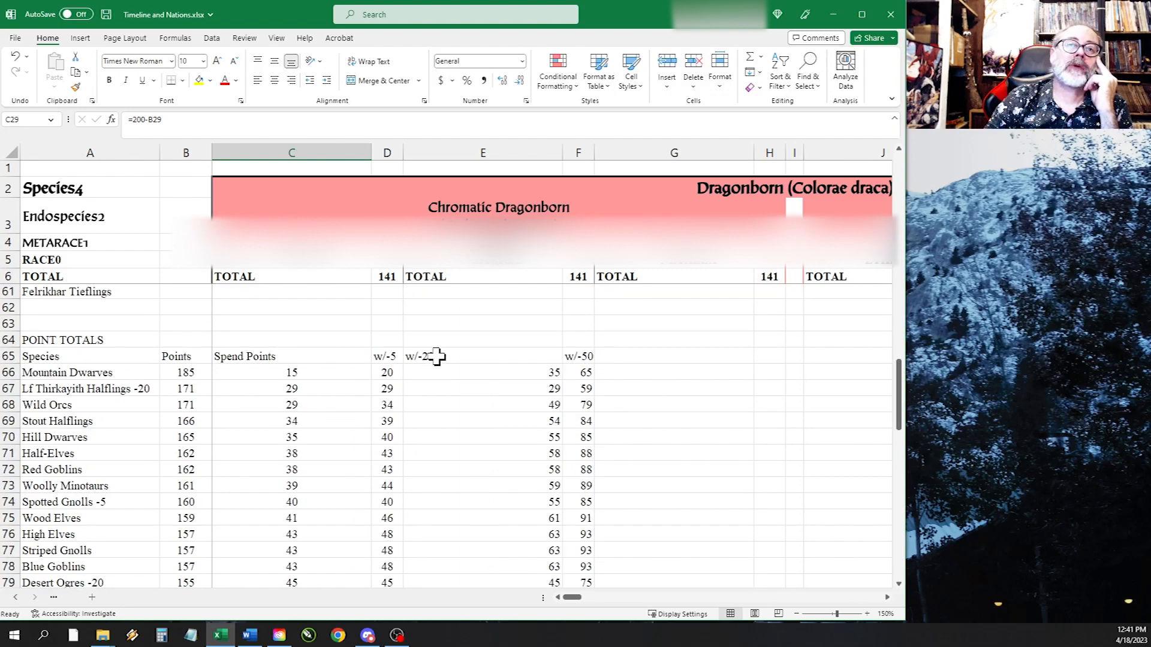
click(482, 356)
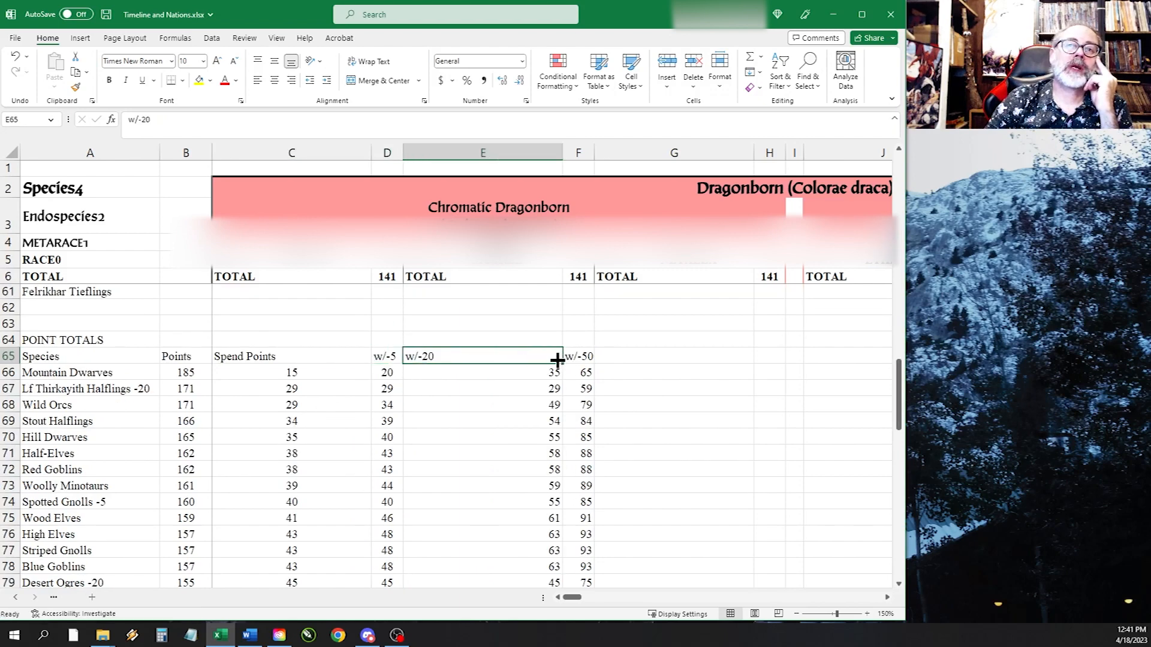
click(578, 356)
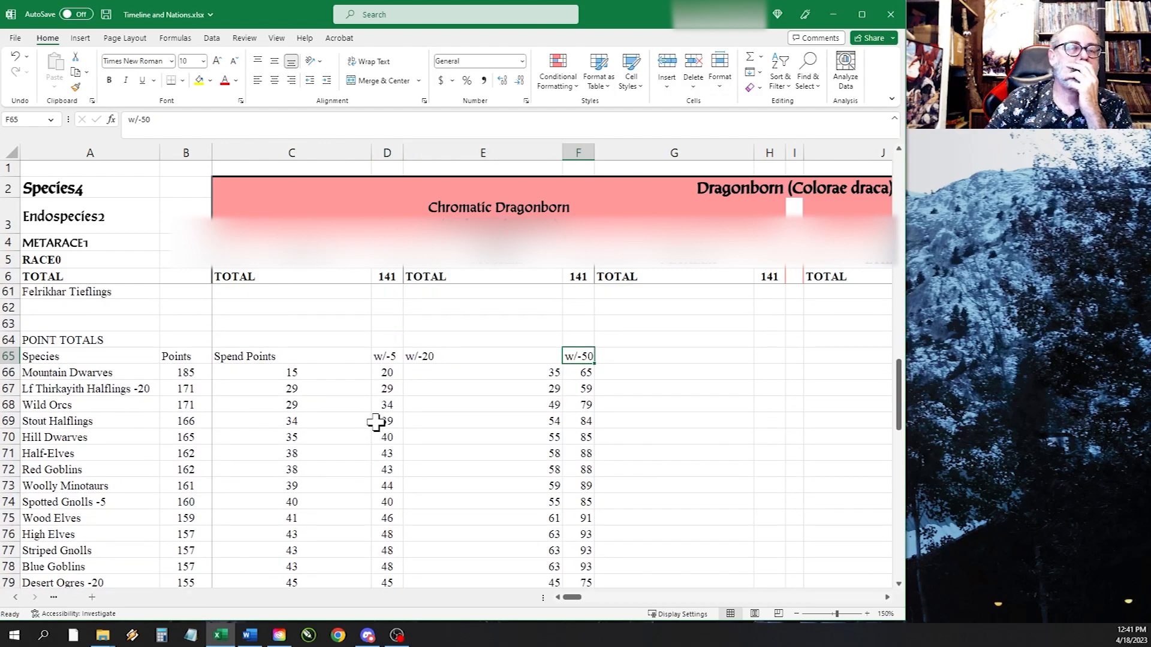
mouse_move(163, 384)
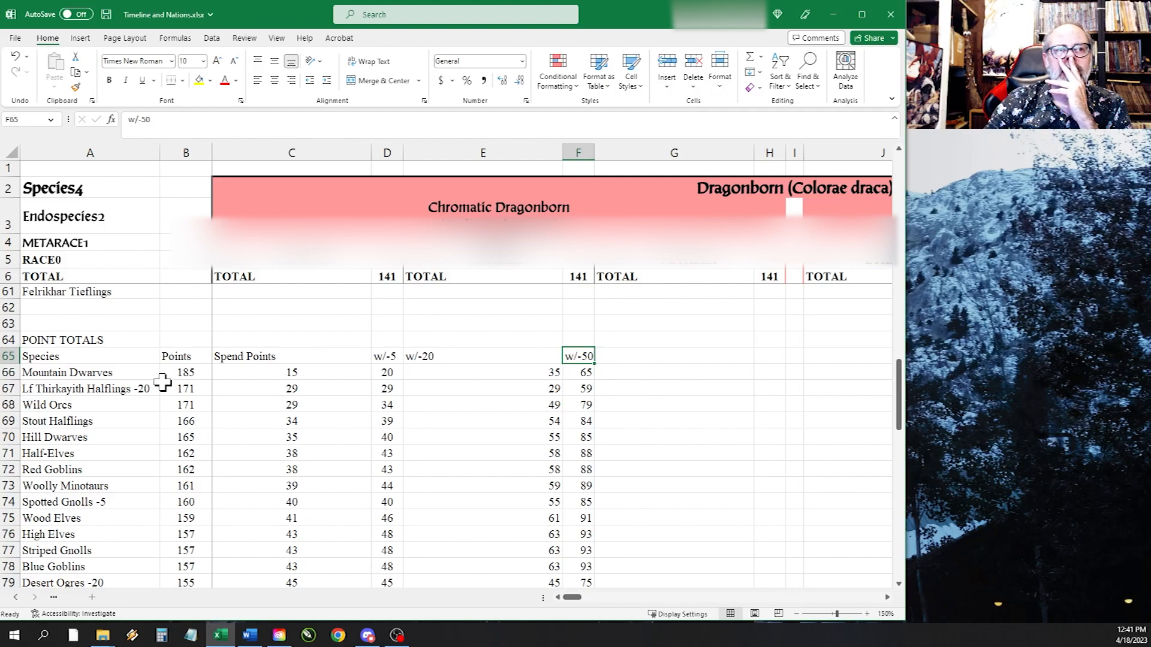
Scroll through the ranked list down to Half-Gnome-Goblins at 125 points
scroll(up, 3)
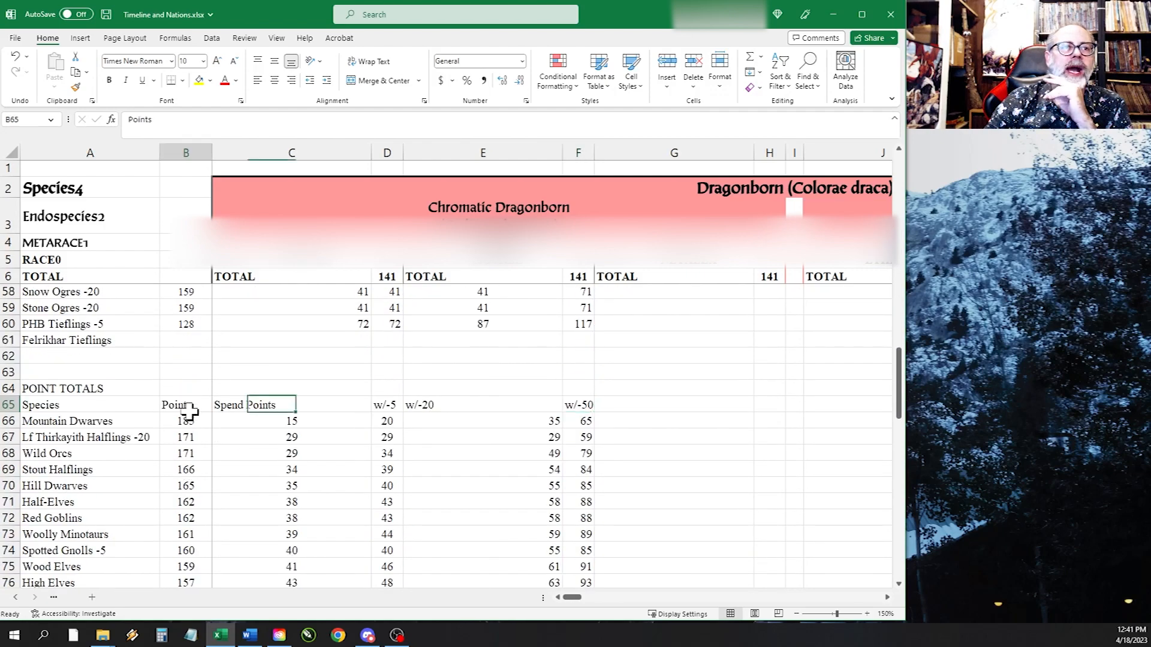
scroll(down, 3)
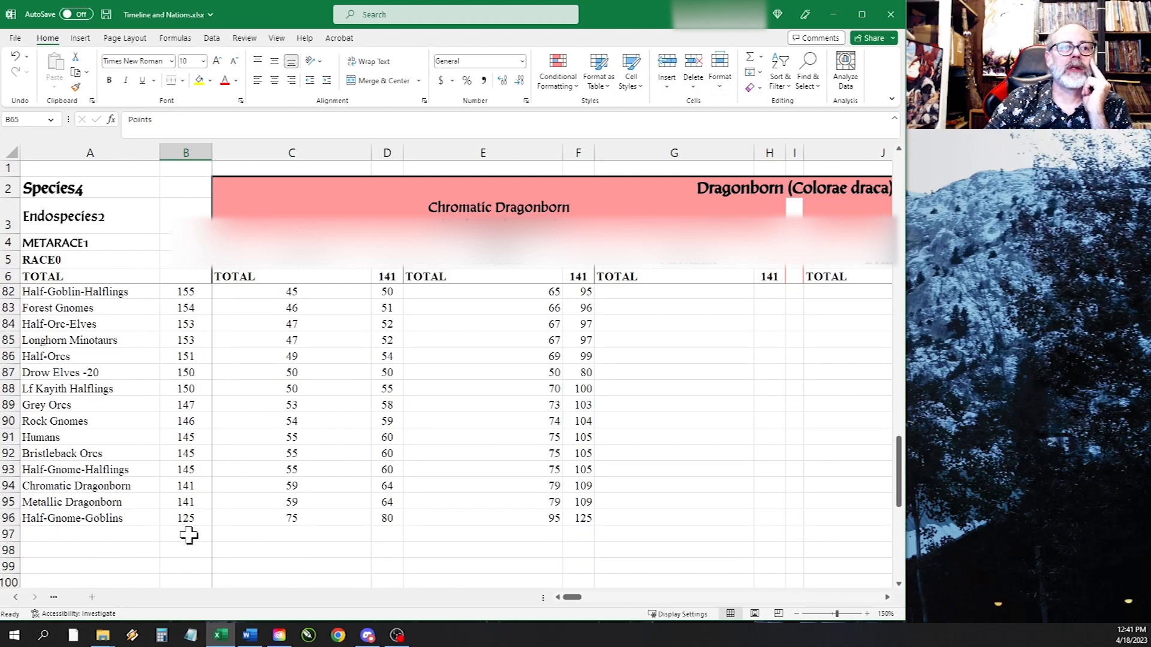
scroll(up, 3)
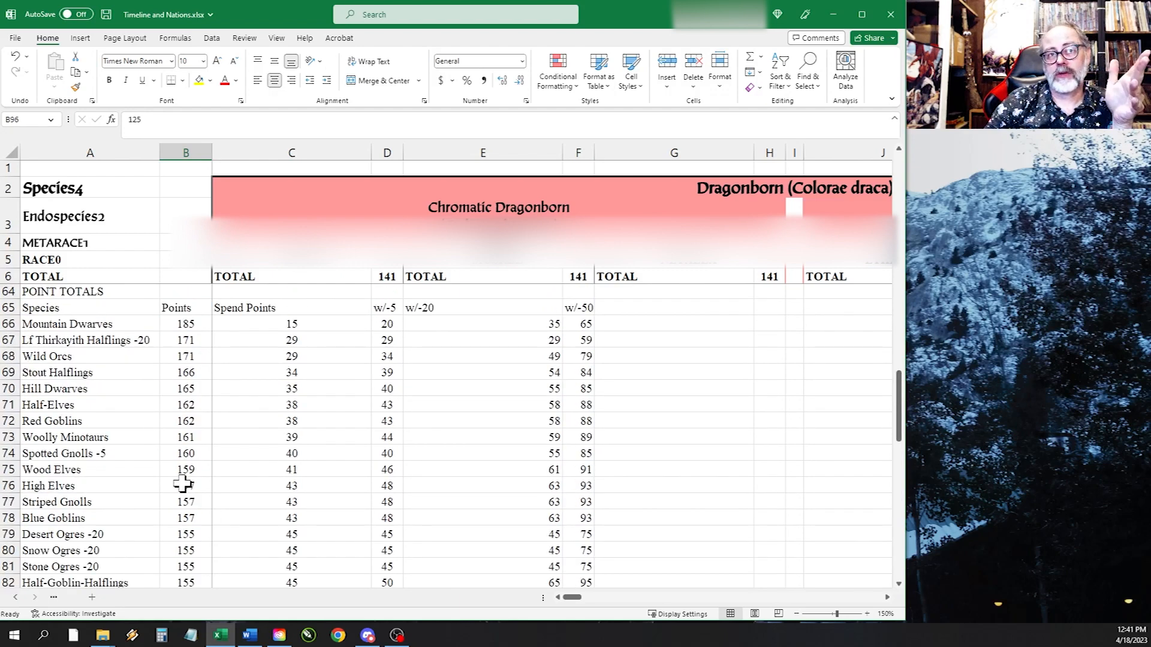
scroll(down, 3)
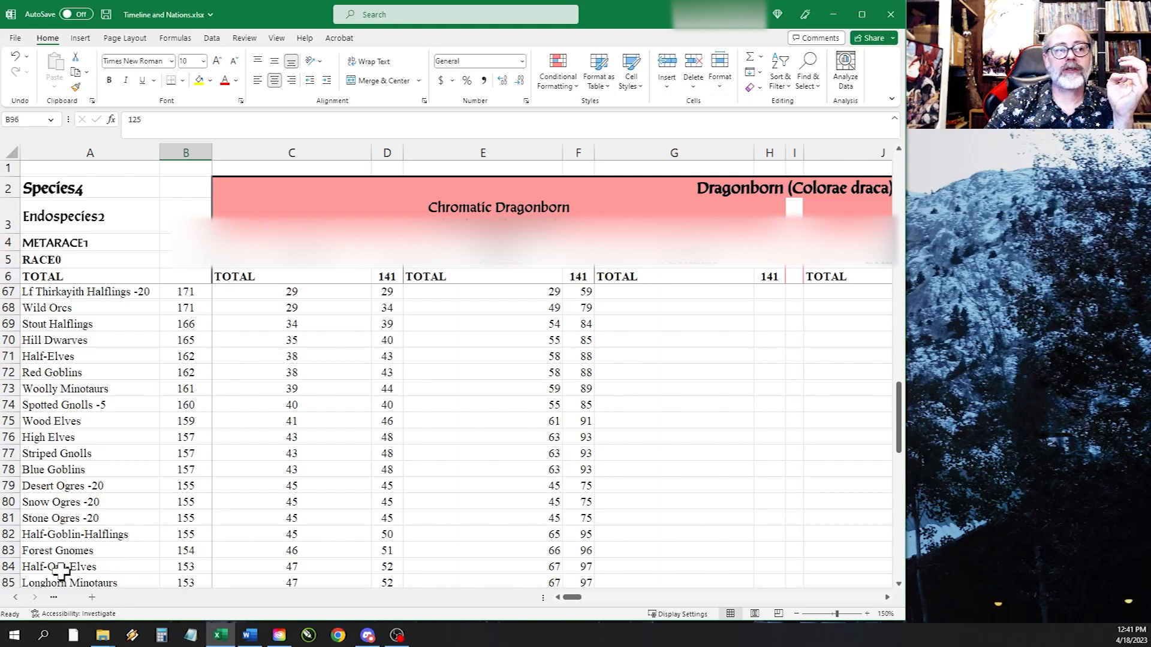
click(62, 565)
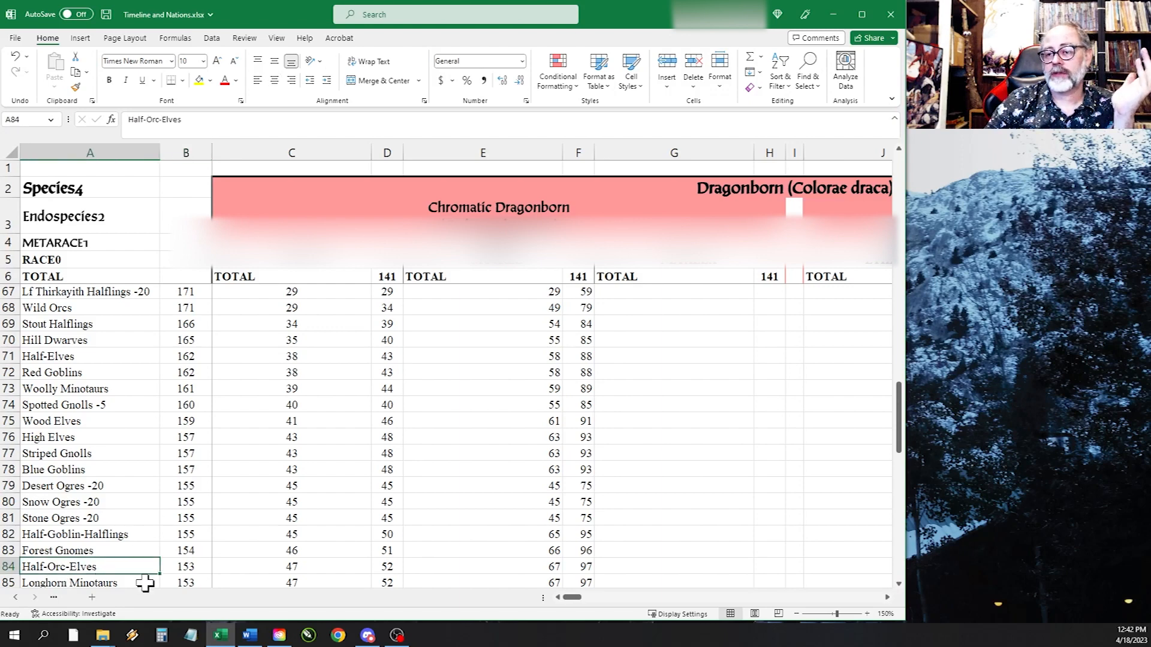
scroll(down, 3)
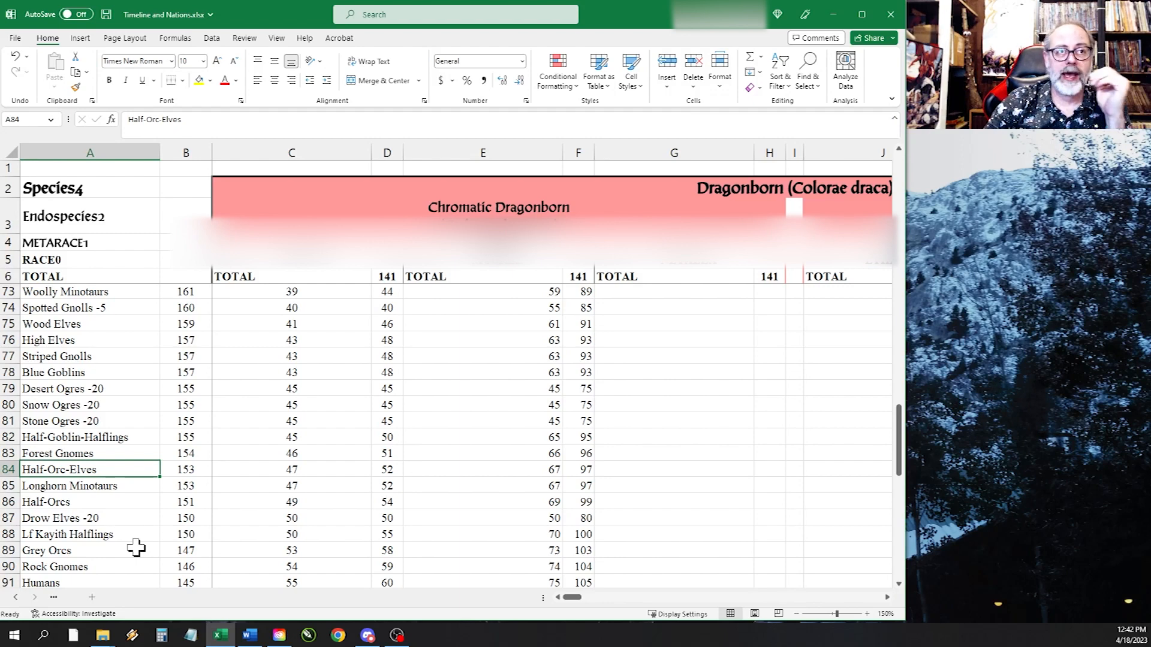
click(73, 436)
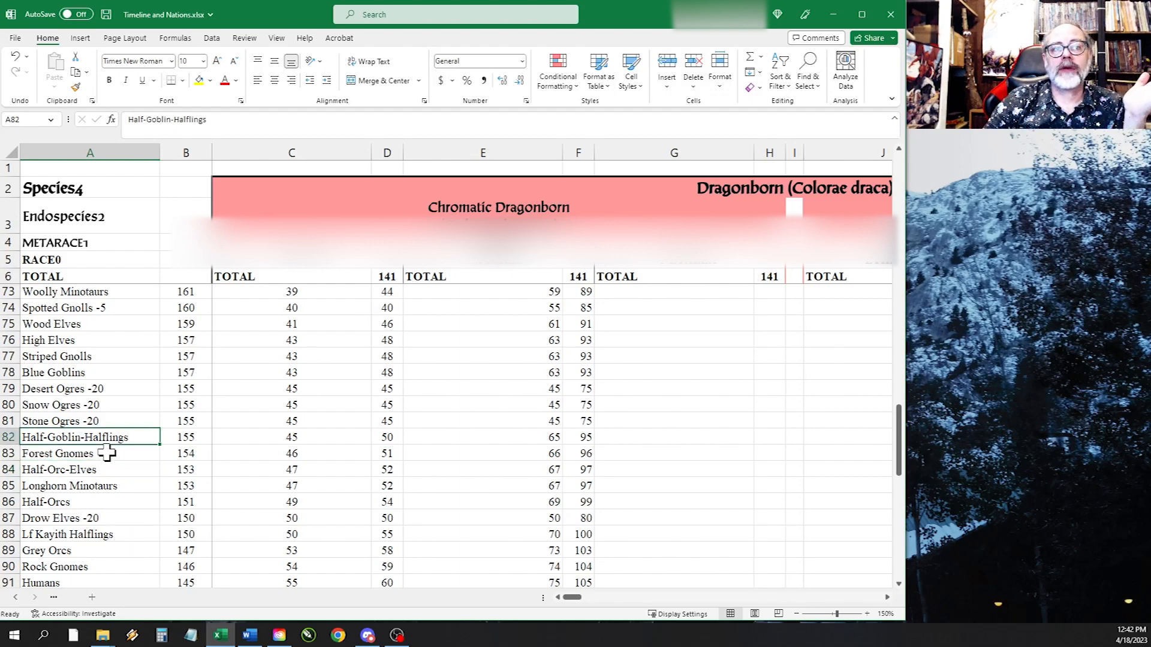
mouse_move(122, 468)
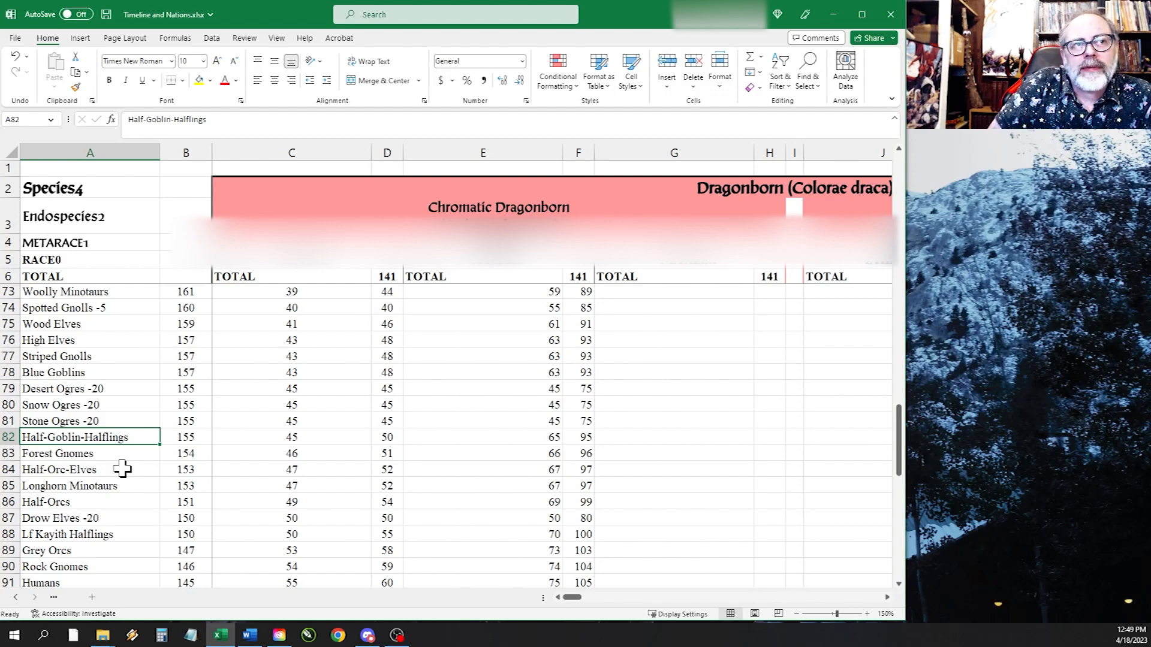
scroll(up, 3)
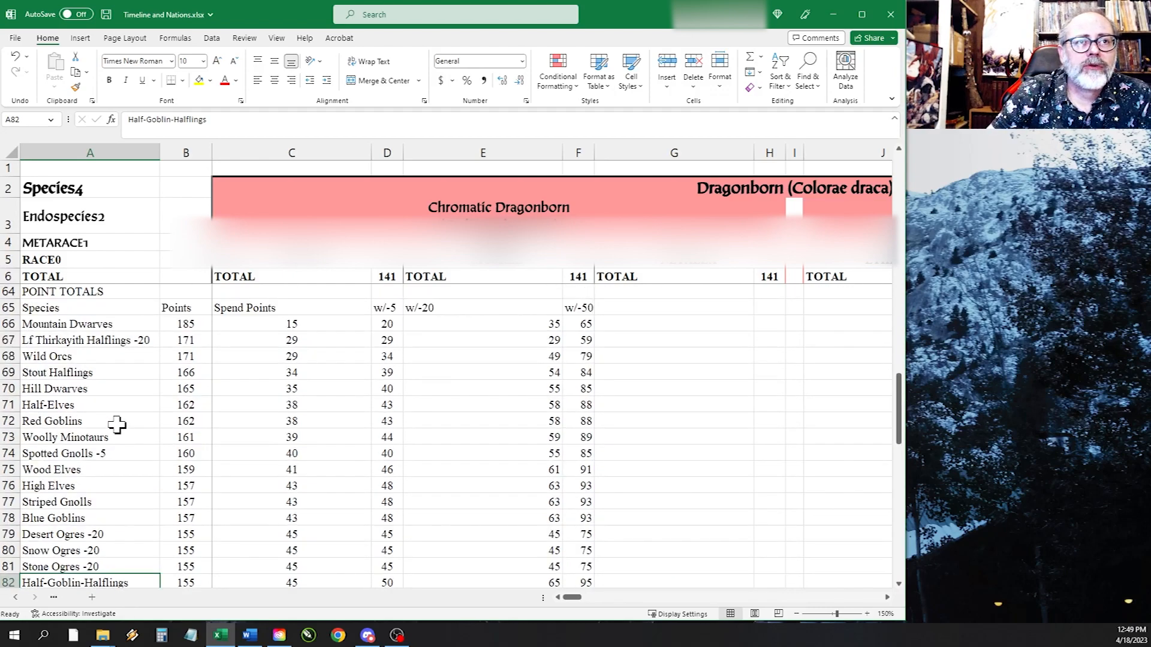
scroll(down, 3)
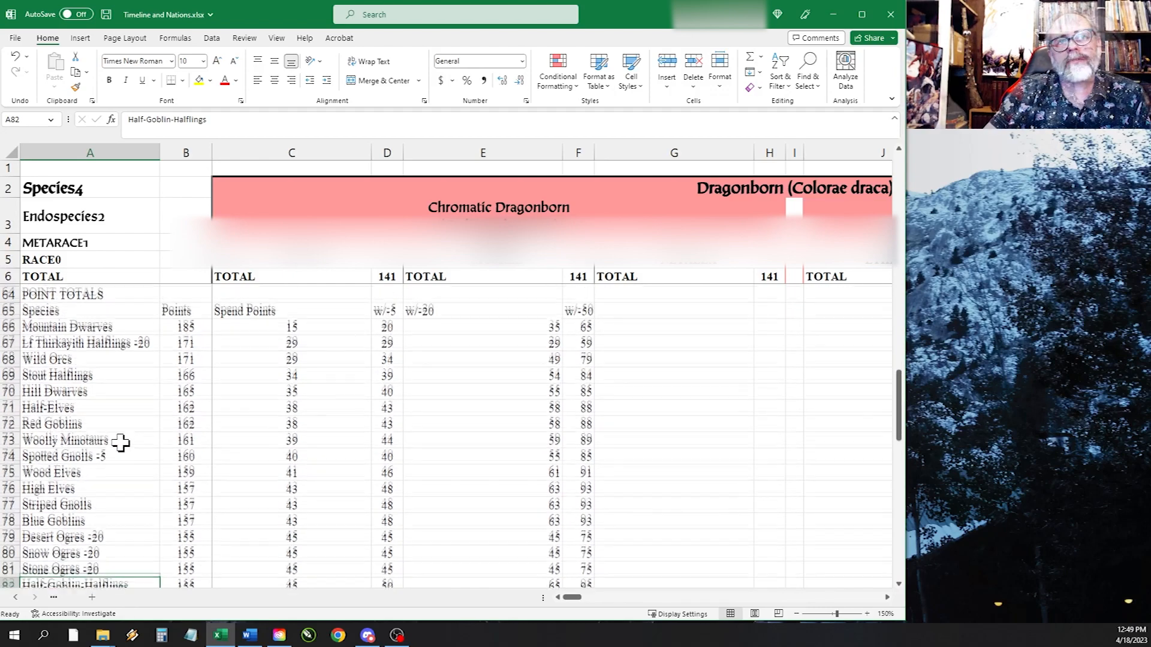
scroll(down, 3)
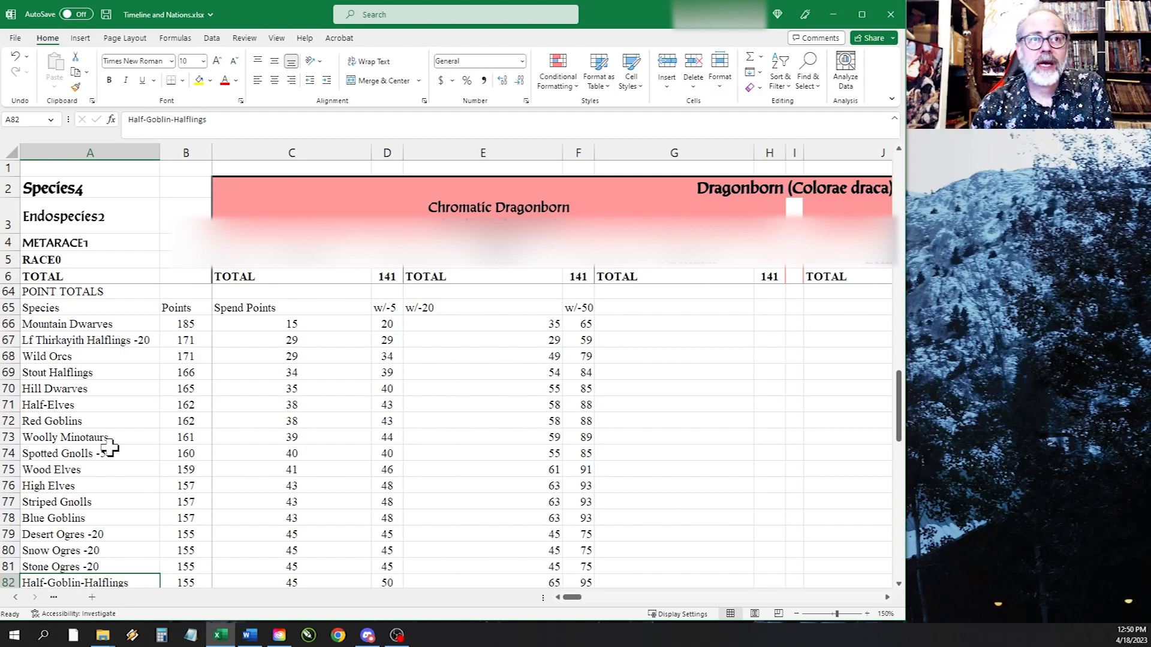
scroll(down, 3)
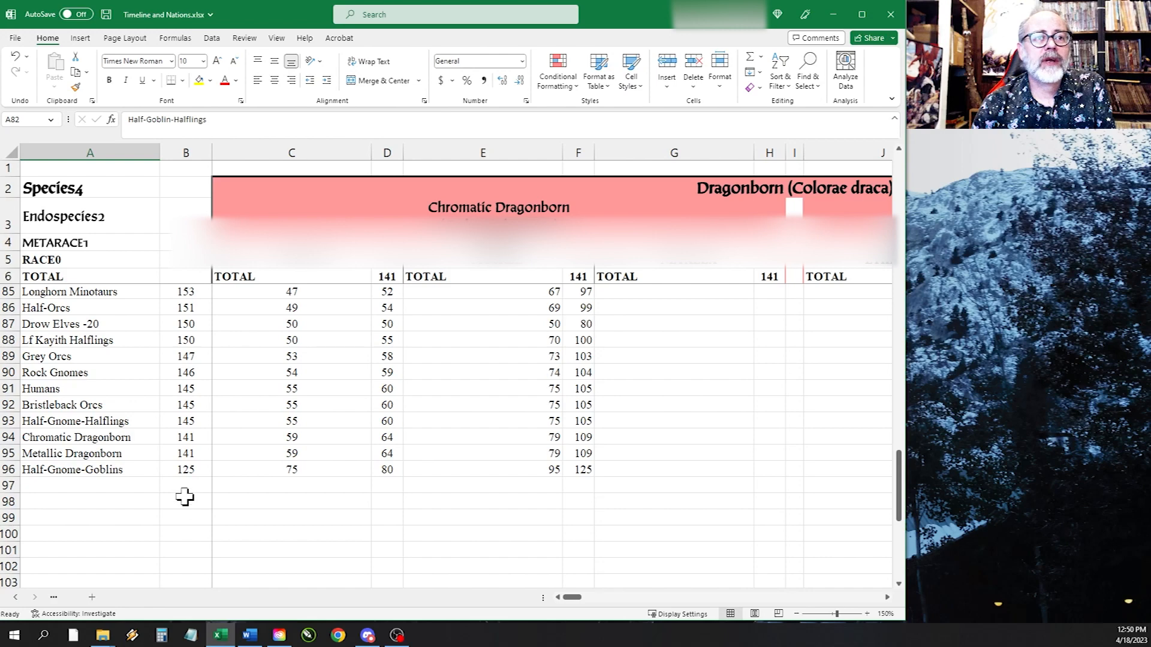
Start an =AVERAGE( formula in B98 over selected species Points cells, giving 157.3636
text(=average()
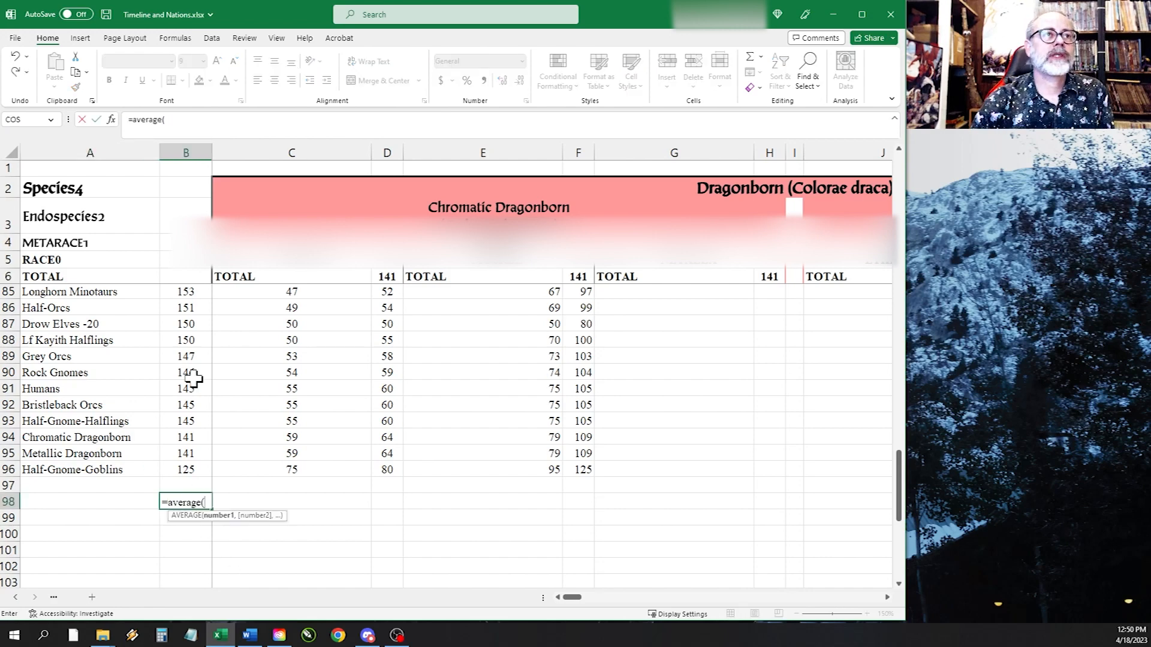
scroll(up, 3)
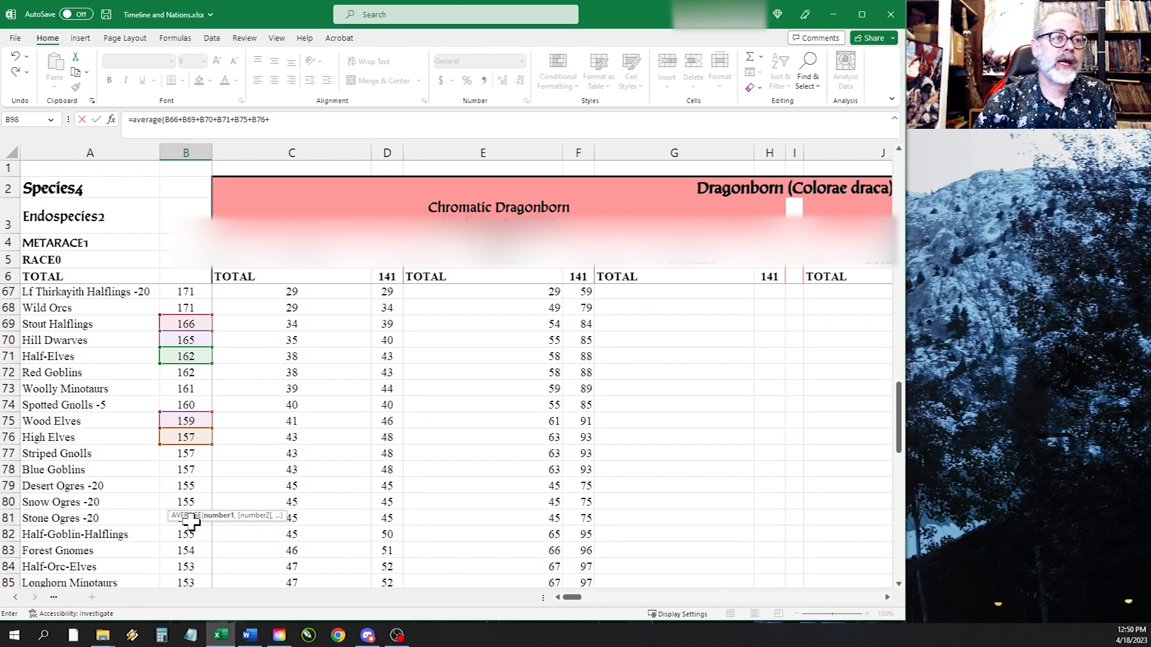
scroll(down, 3)
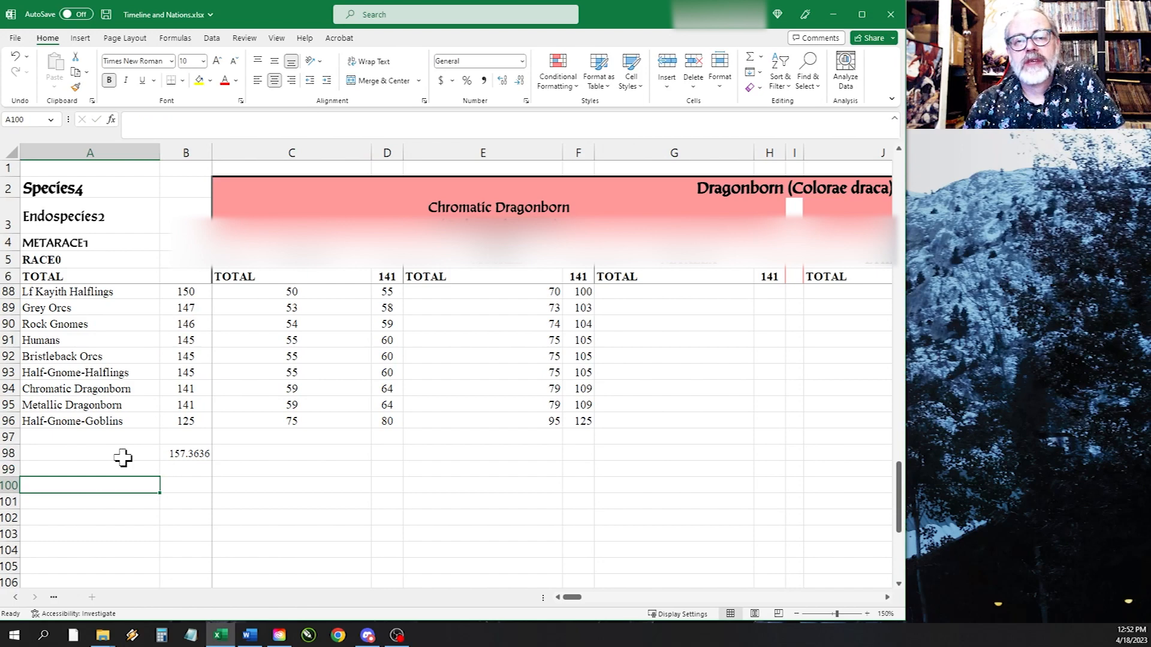
scroll(up, 3)
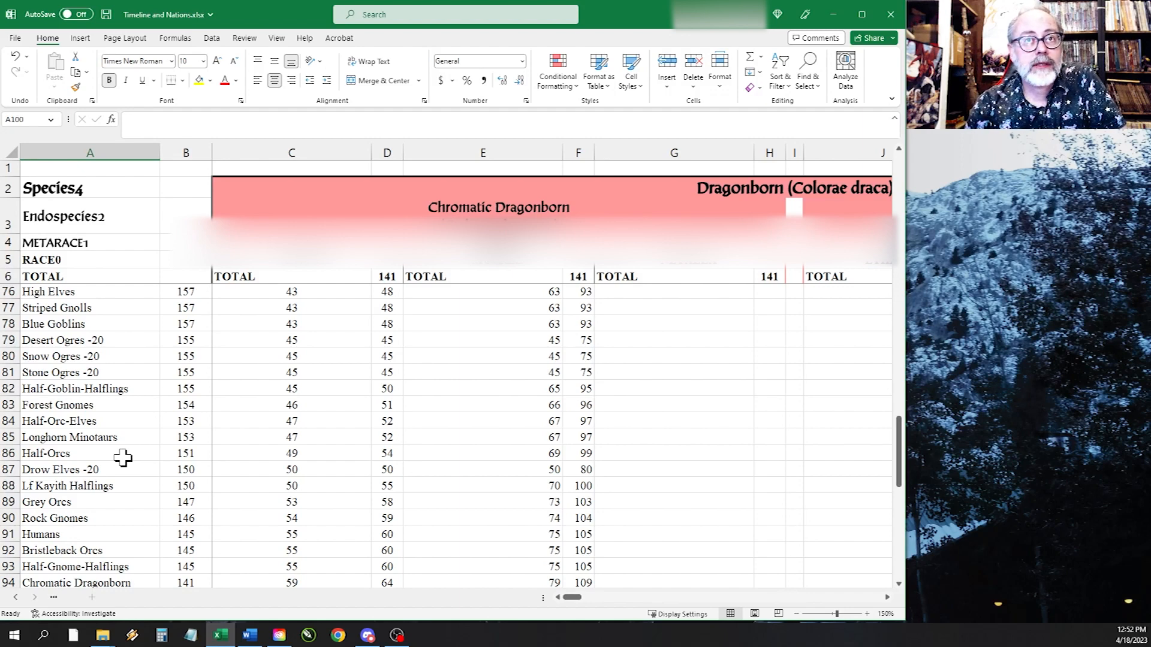
scroll(up, 3)
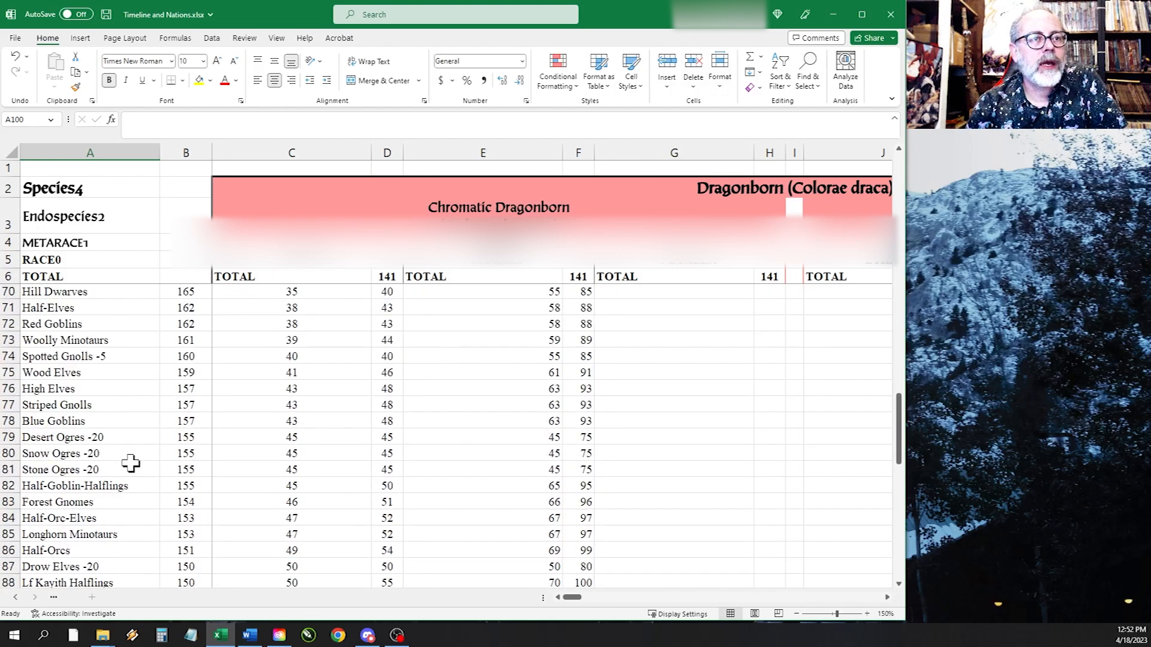
scroll(down, 3)
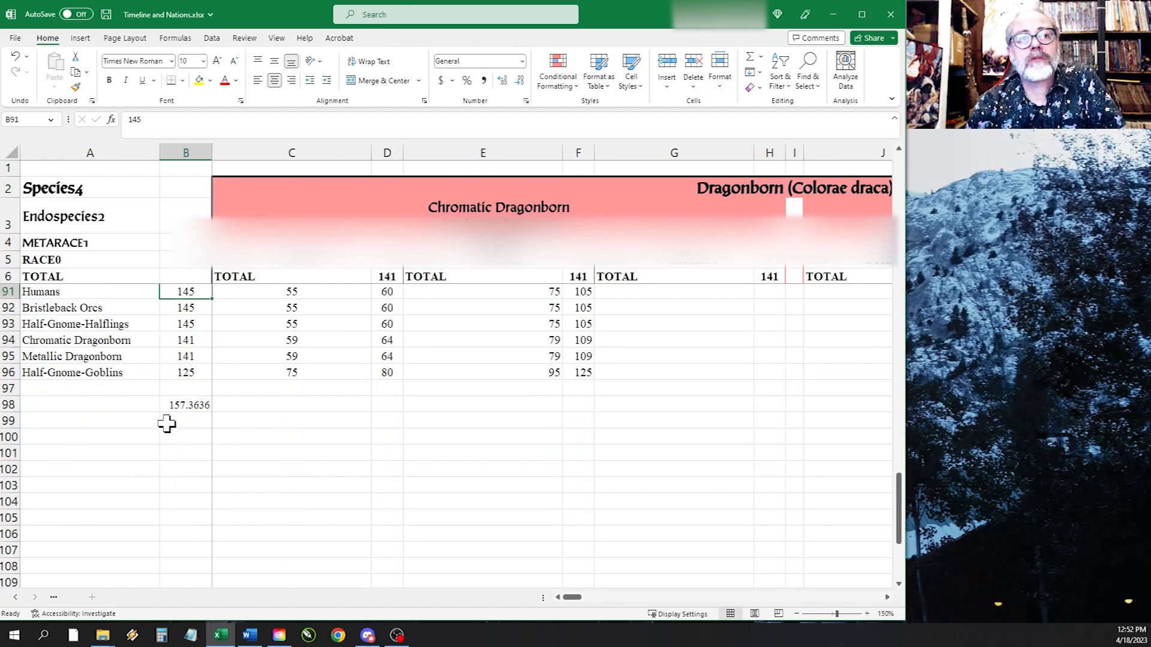
mouse_move(138, 451)
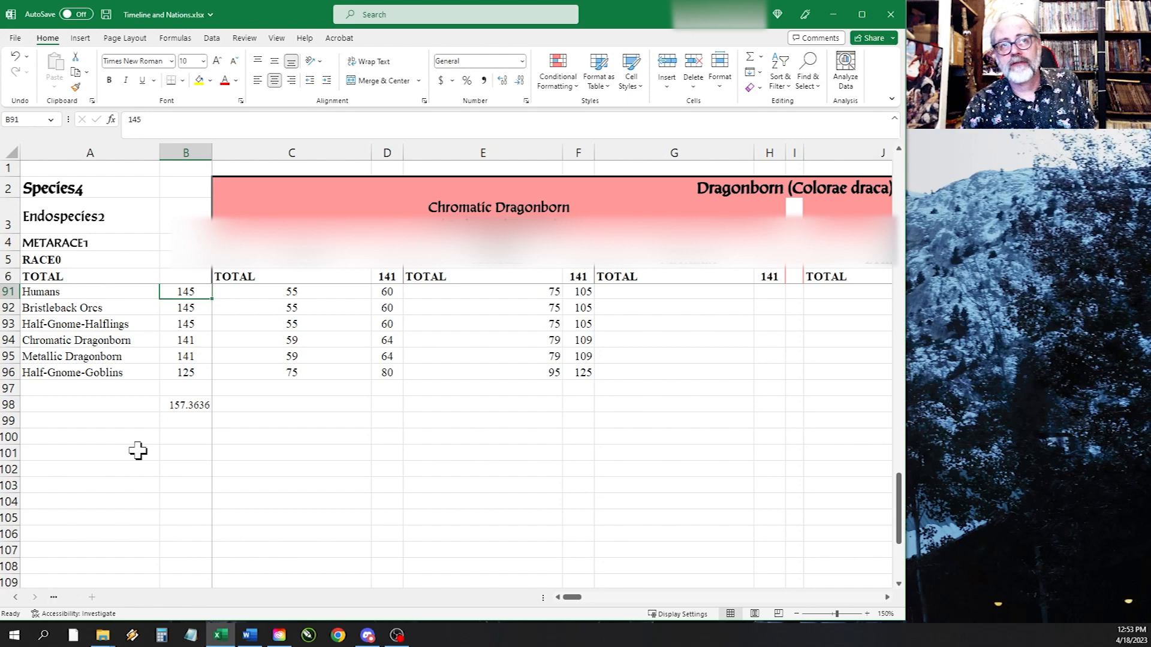
Scroll to the end of the ranking and check the Chromatic Dragonborn point total in B94
scroll(up, 3)
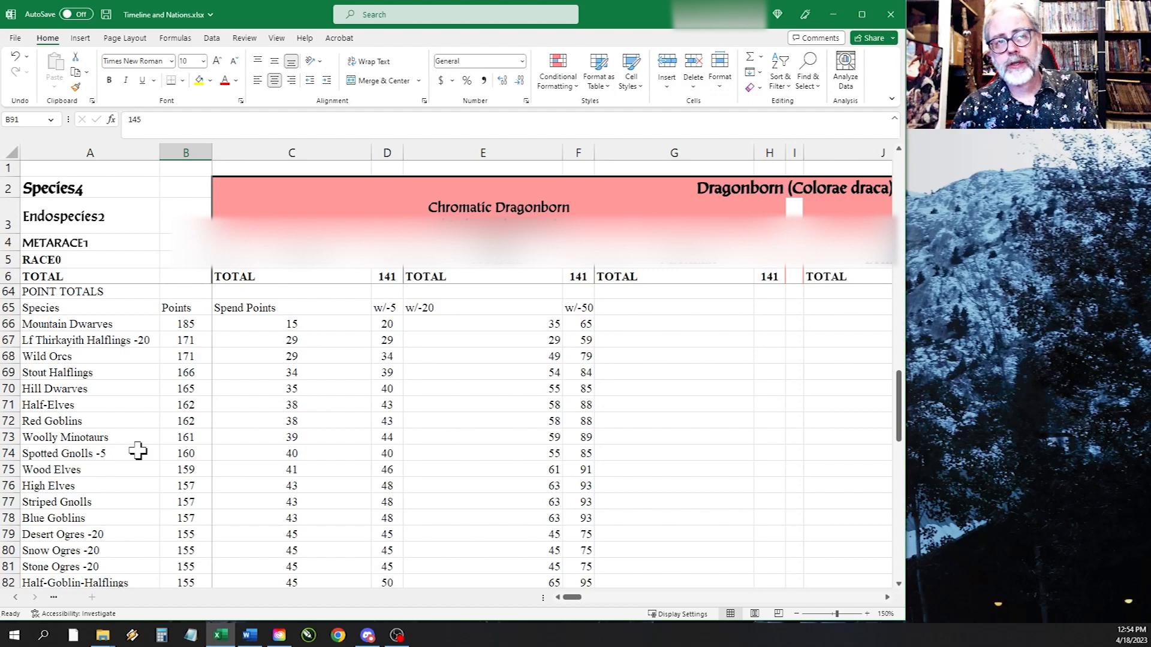
scroll(down, 3)
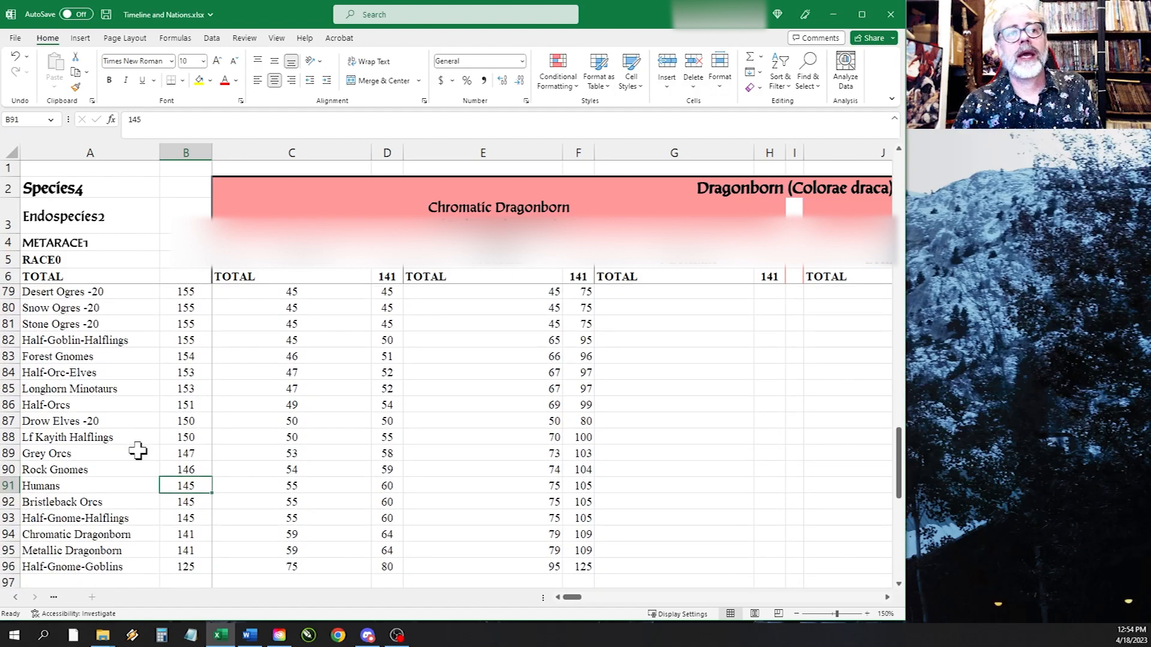
scroll(down, 3)
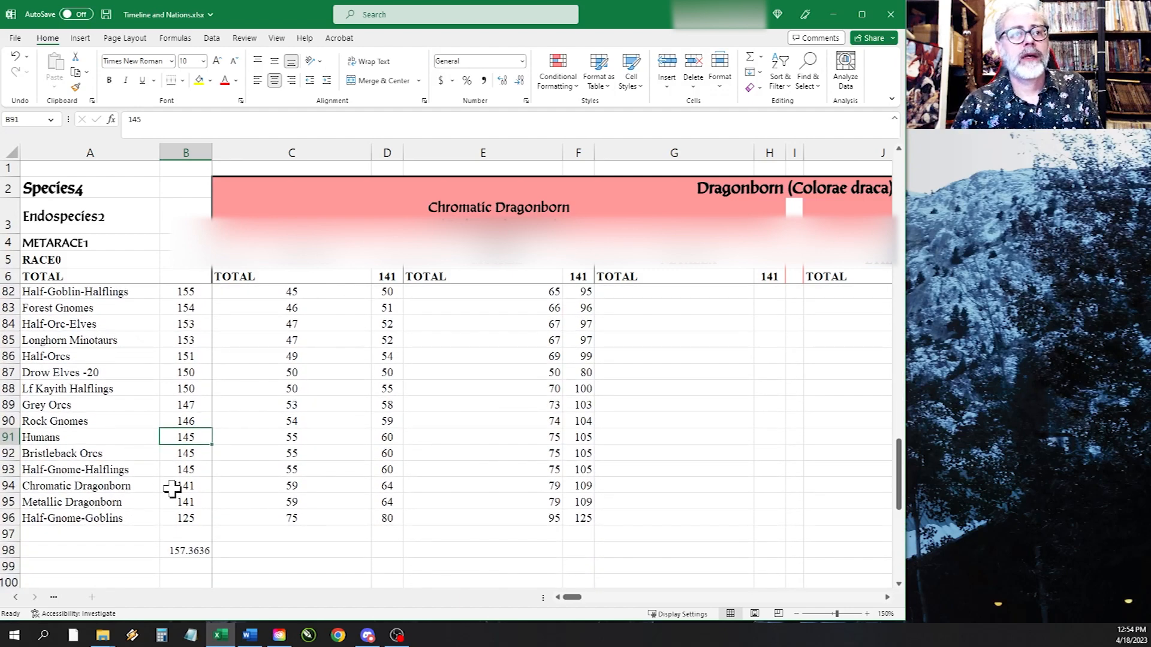
click(184, 486)
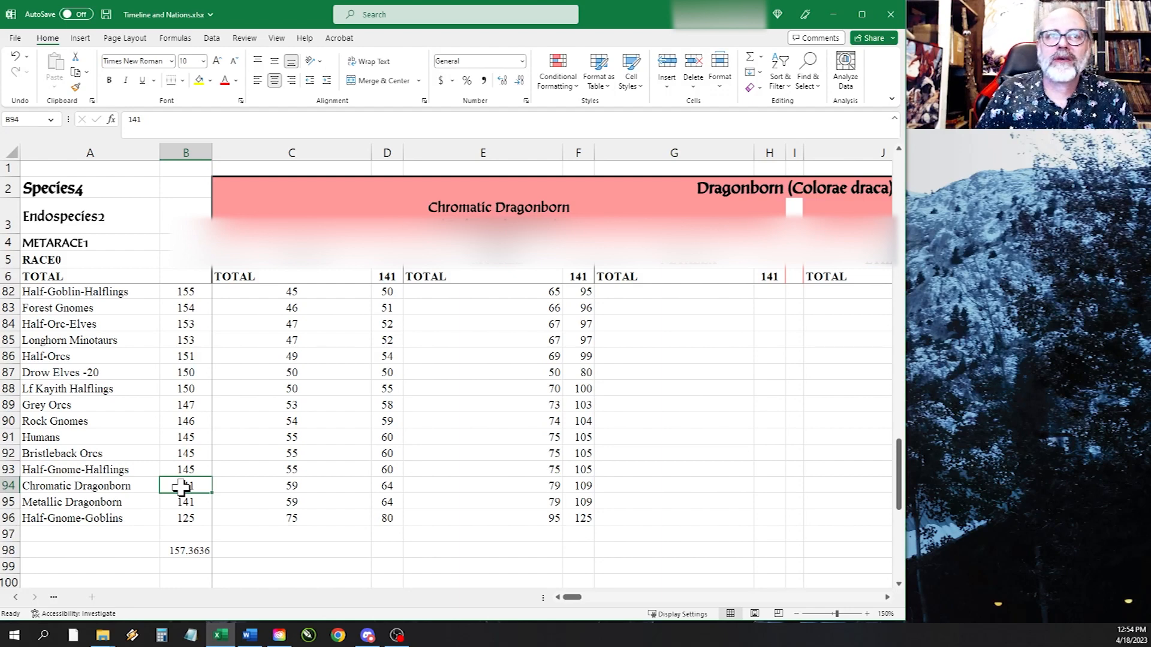
Scroll back to the Dragonborn trait columns at row 1, then bring the Word trait tables forward
scroll(up, 3)
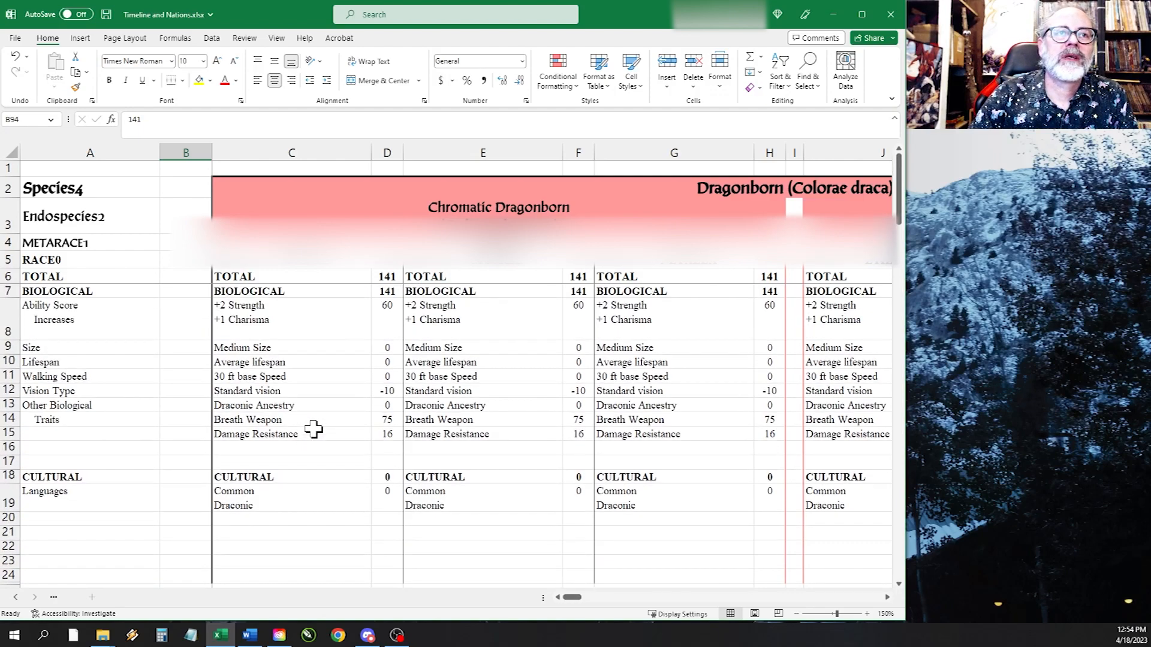
mouse_move(379, 383)
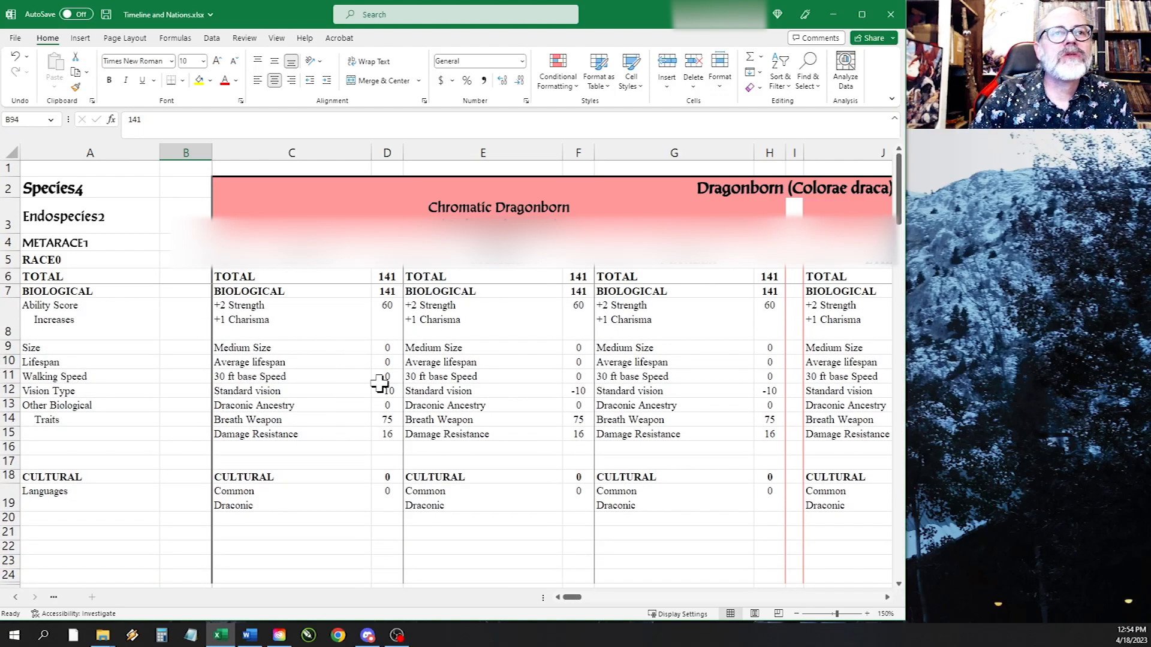
mouse_move(329, 502)
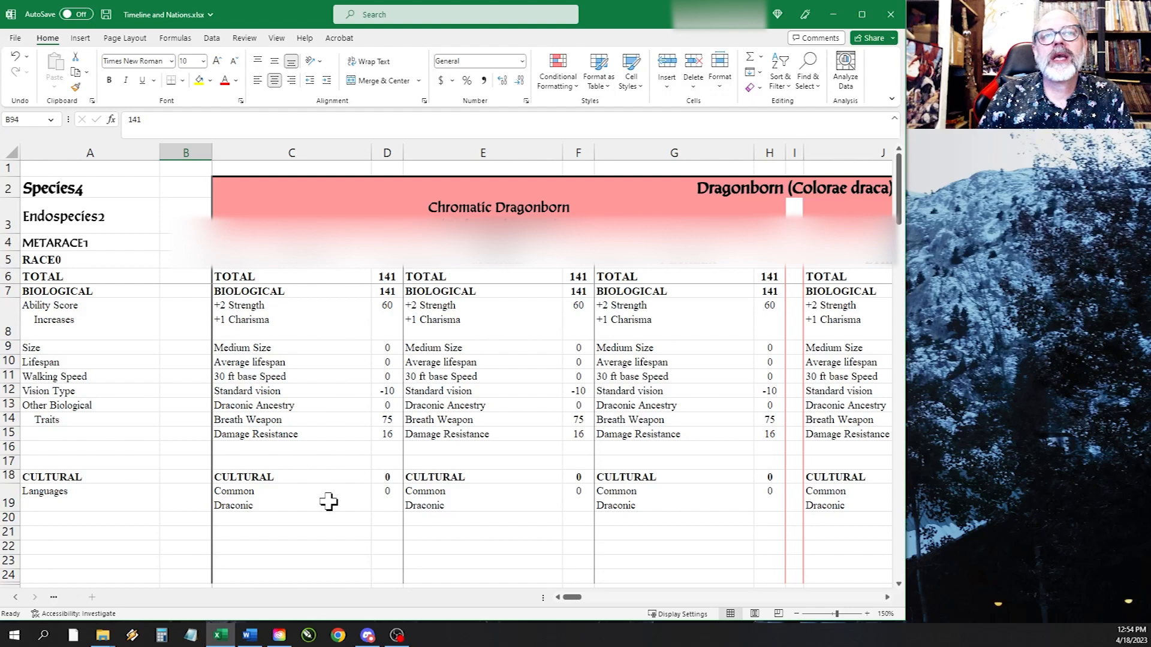
mouse_move(351, 419)
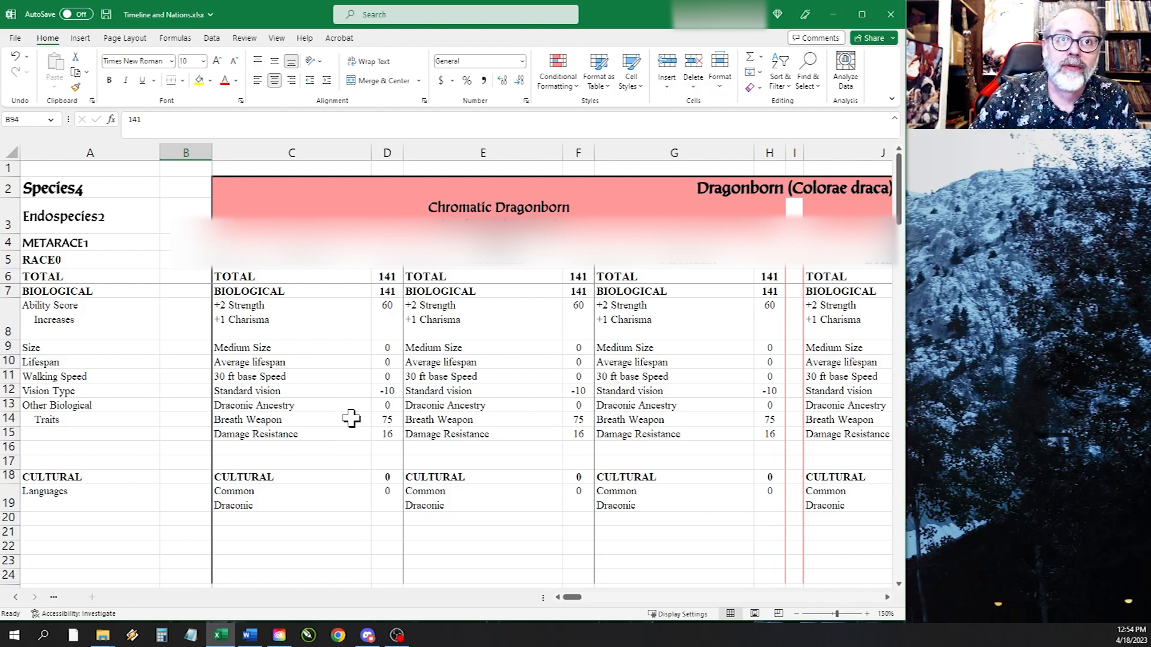
mouse_move(340, 411)
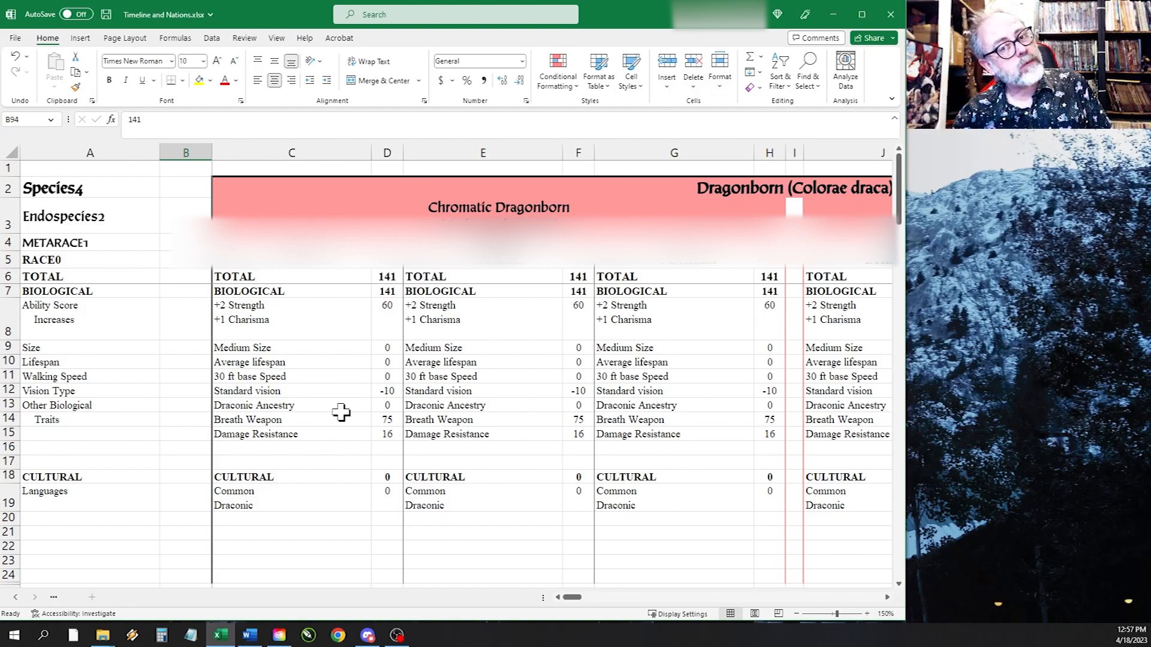
click(249, 636)
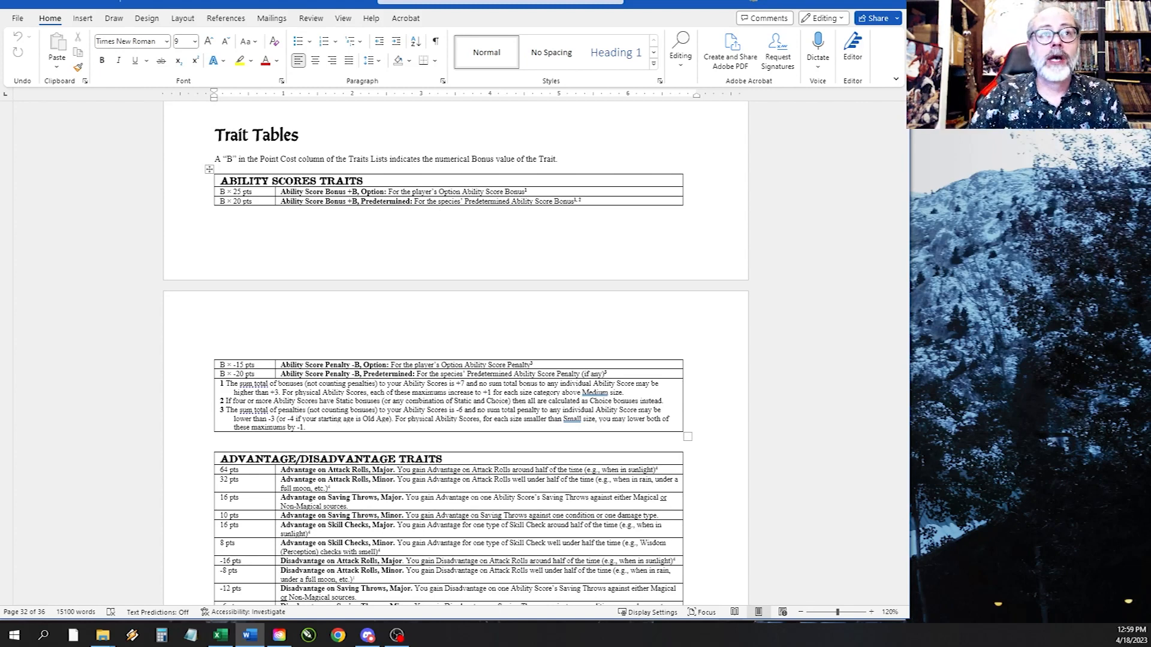
mouse_move(266, 261)
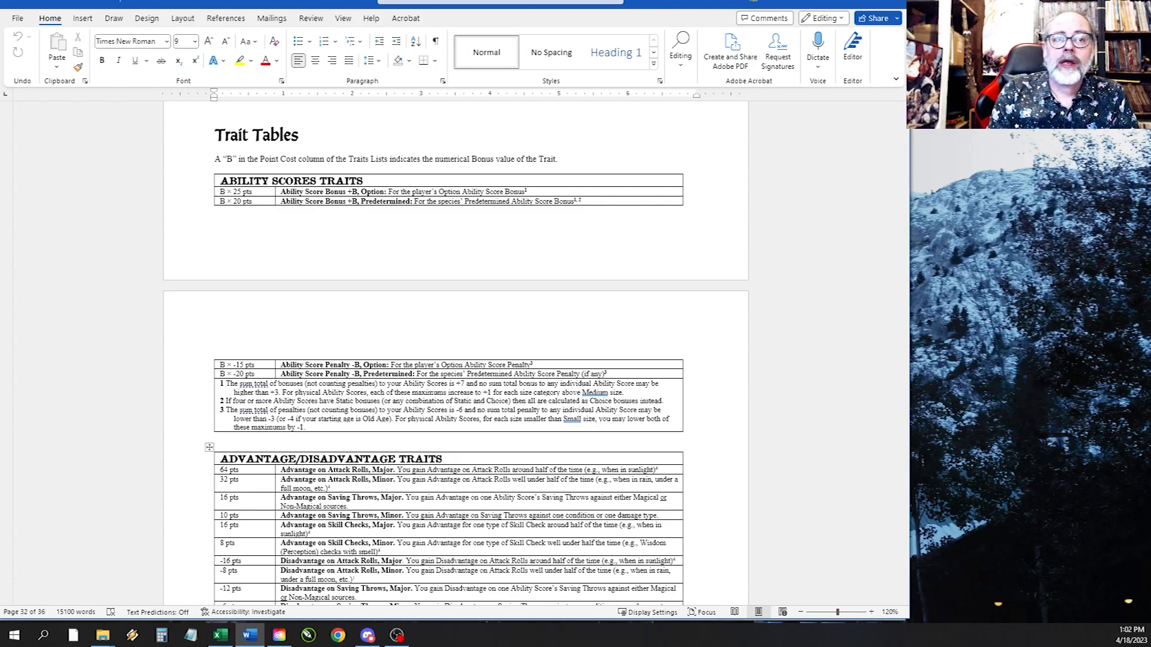
scroll(down, 3)
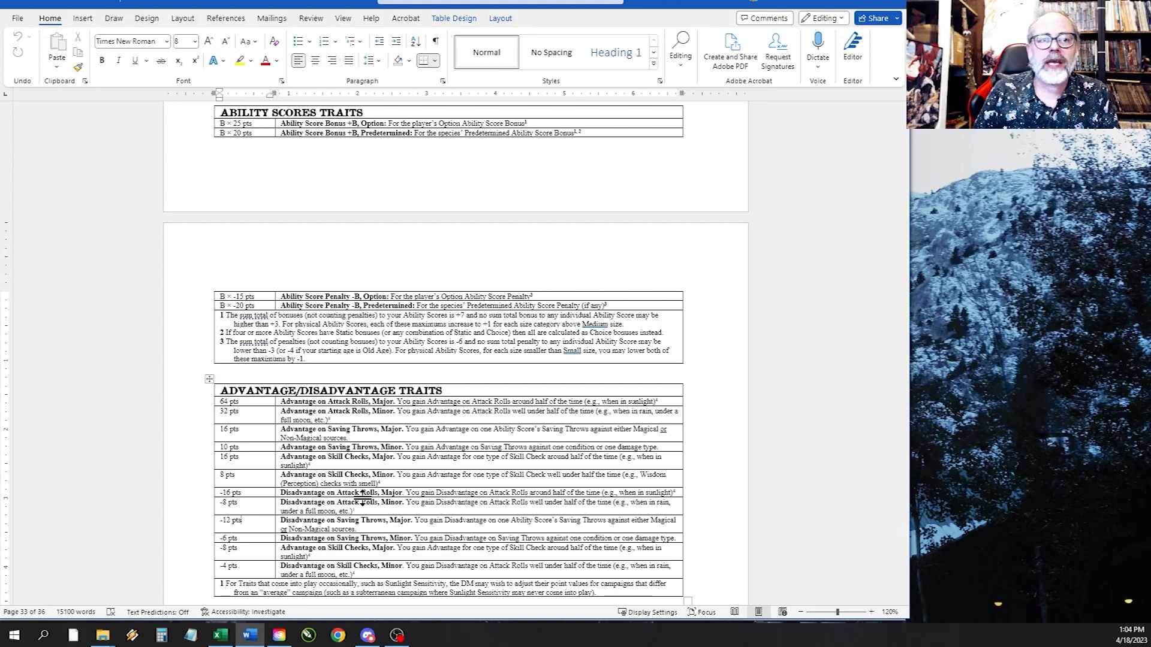
scroll(down, 3)
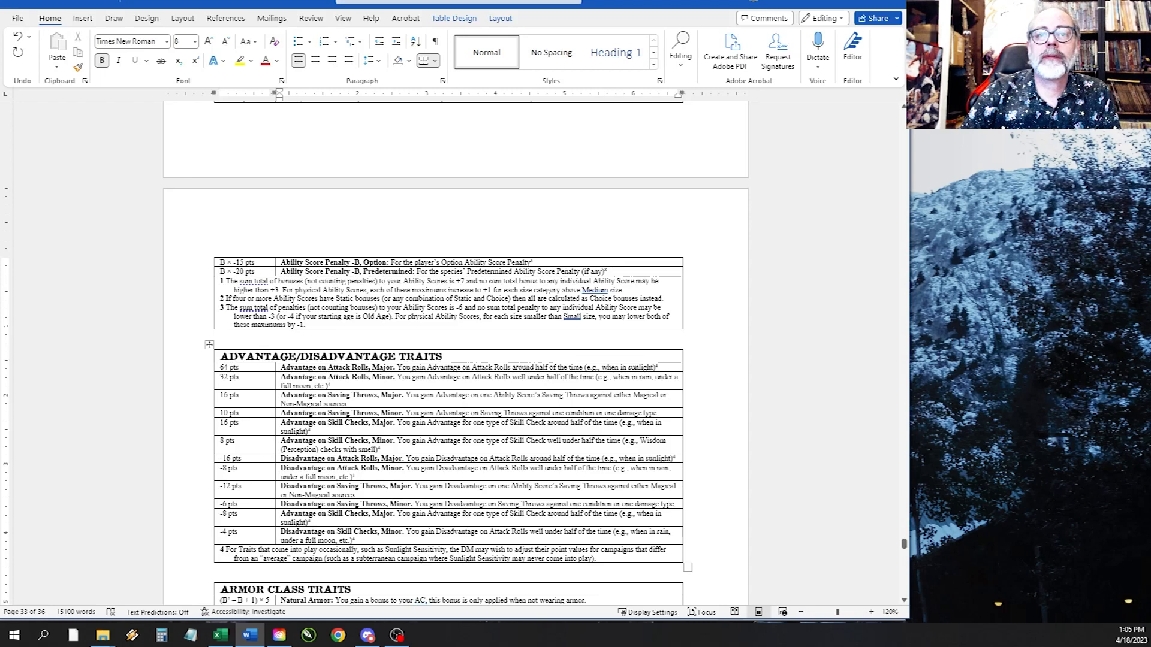
mouse_move(488, 433)
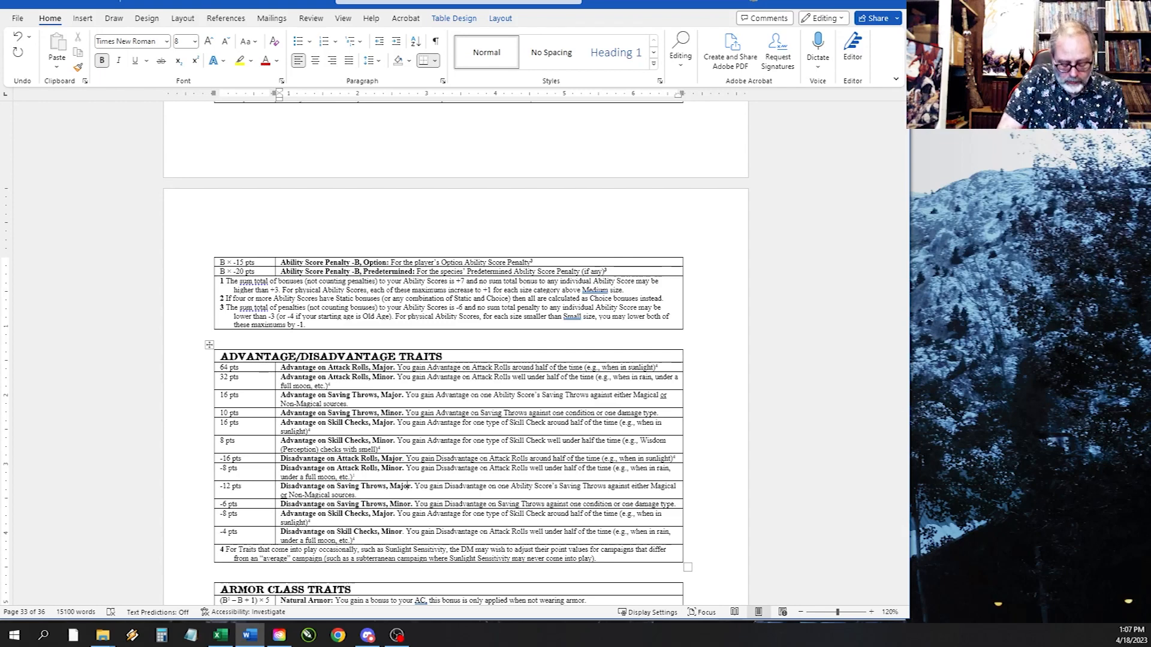
scroll(up, 3)
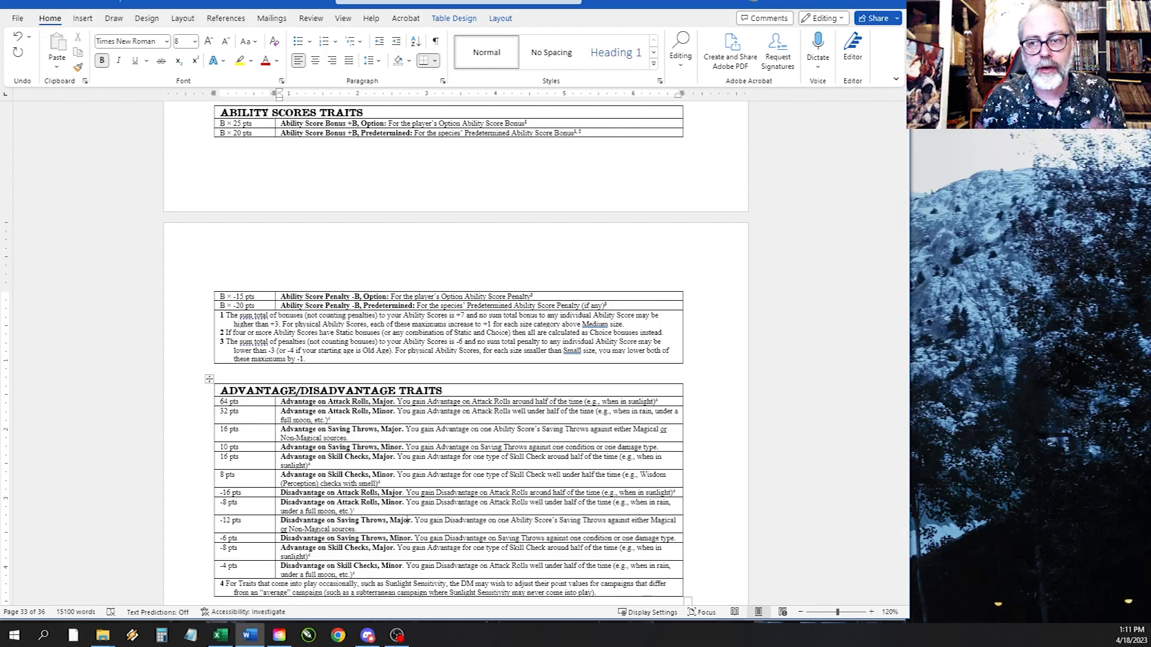
Switch back to the Timeline and Nations workbook showing the Minotaur trait columns
click(218, 636)
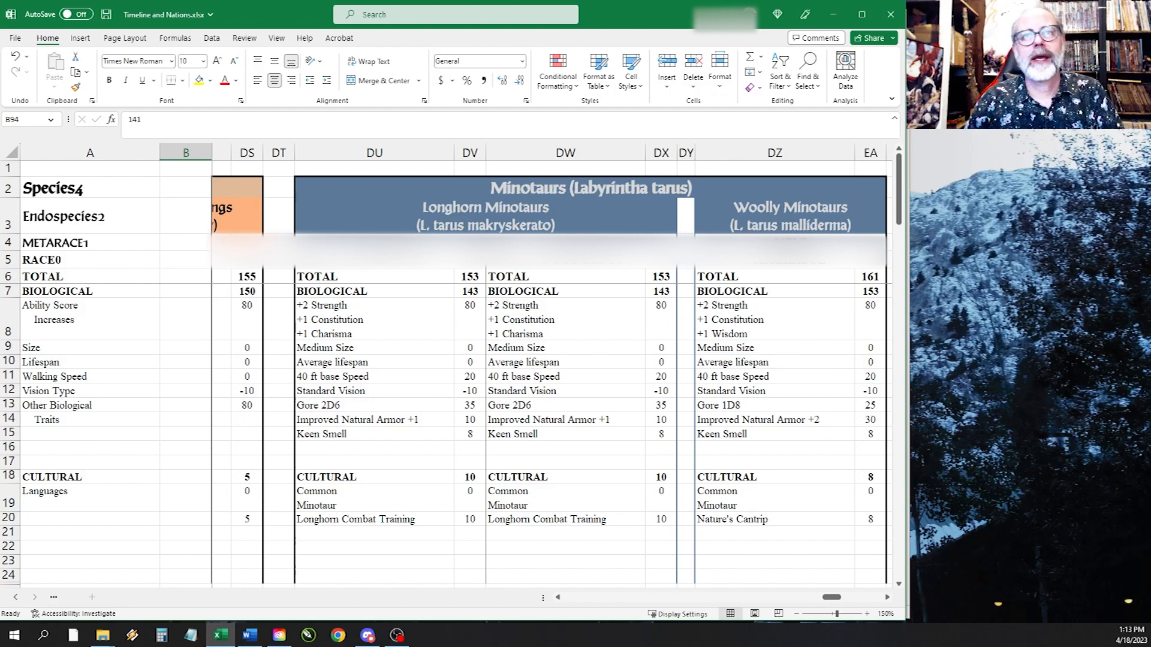
mouse_move(776, 315)
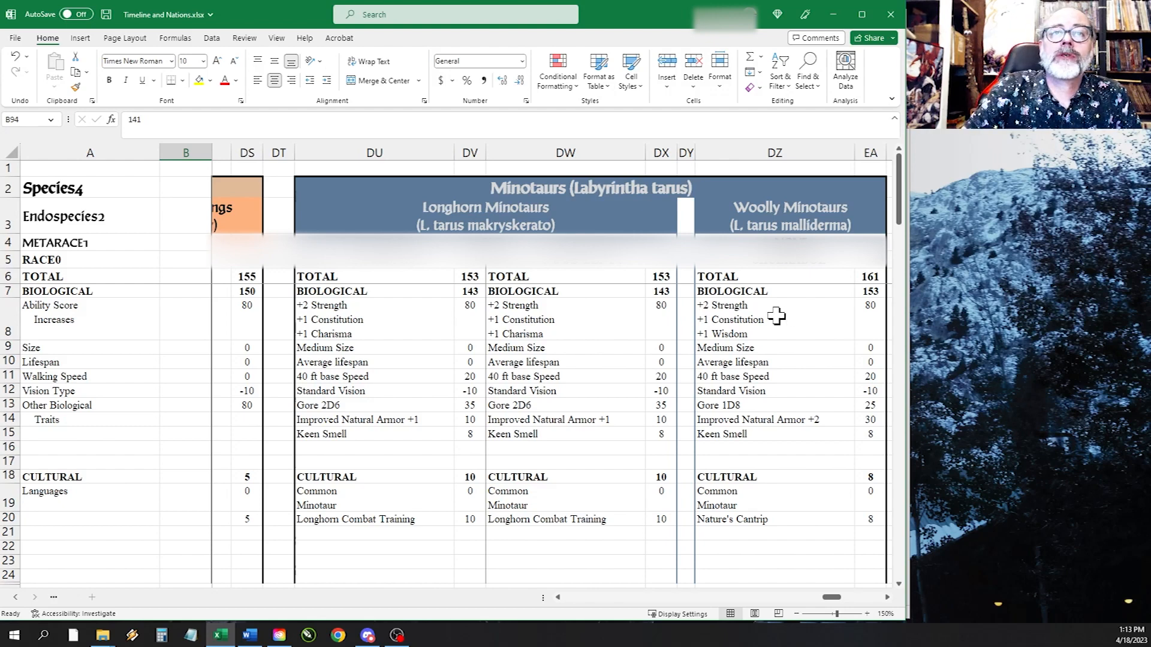
mouse_move(586, 339)
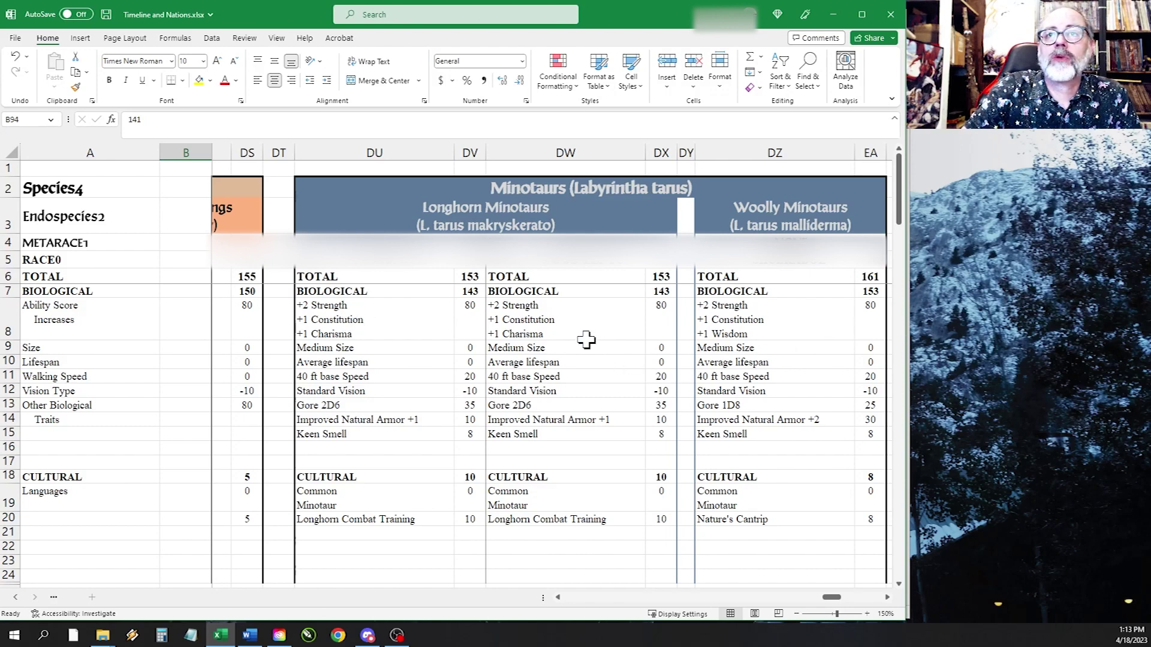
mouse_move(753, 350)
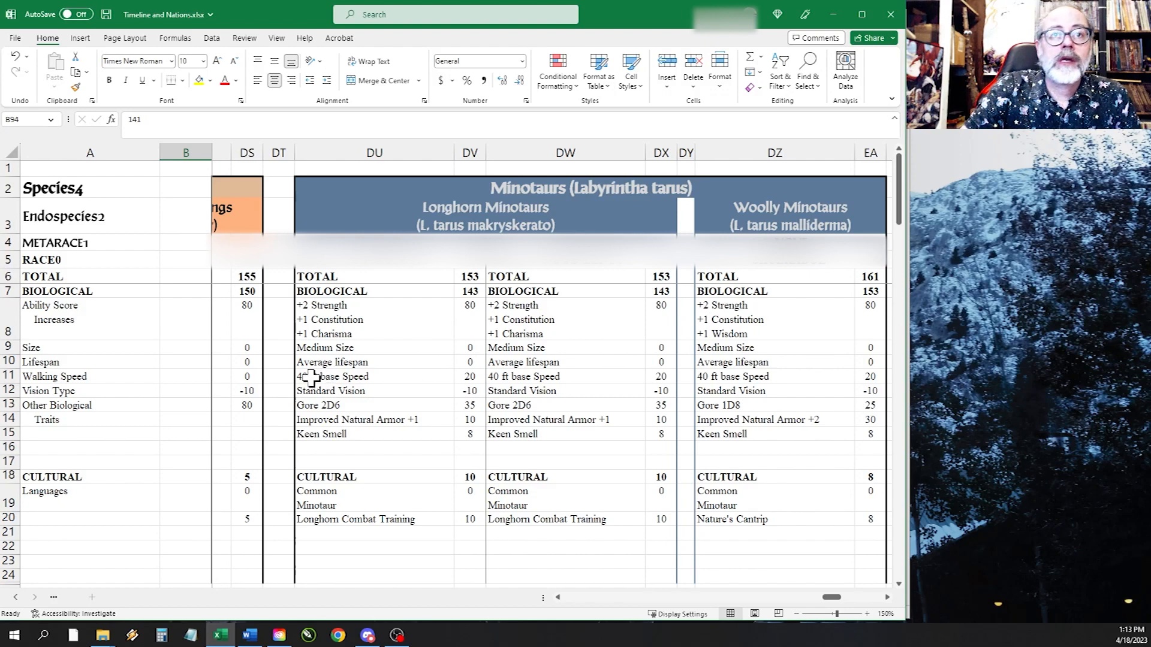
mouse_move(720, 367)
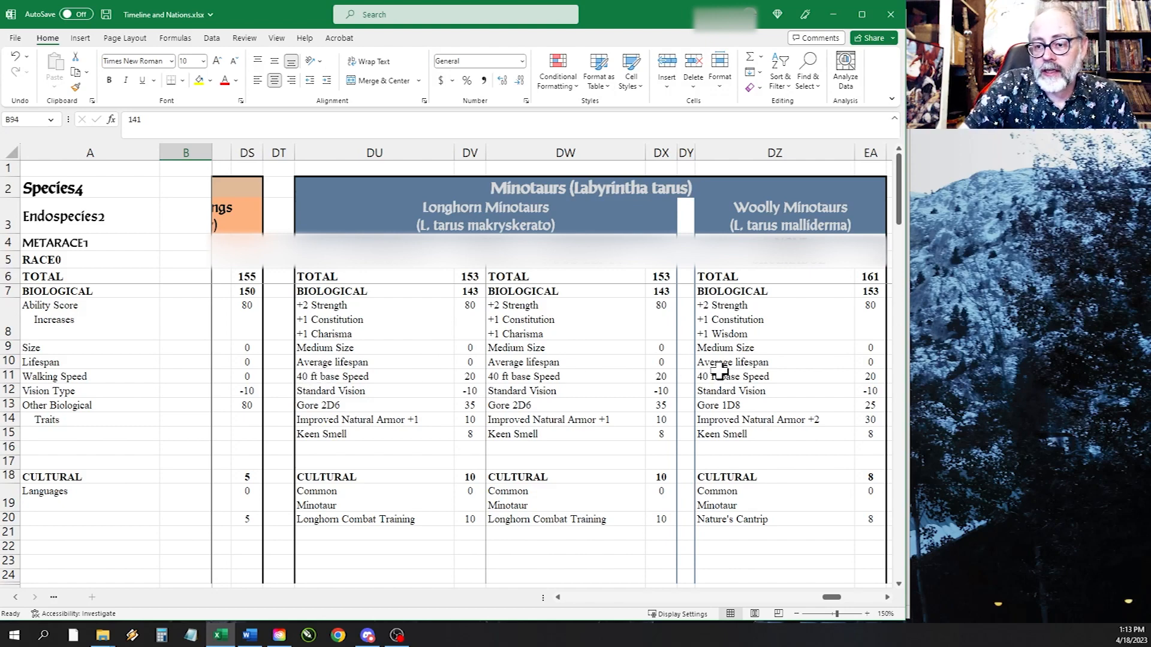
mouse_move(718, 375)
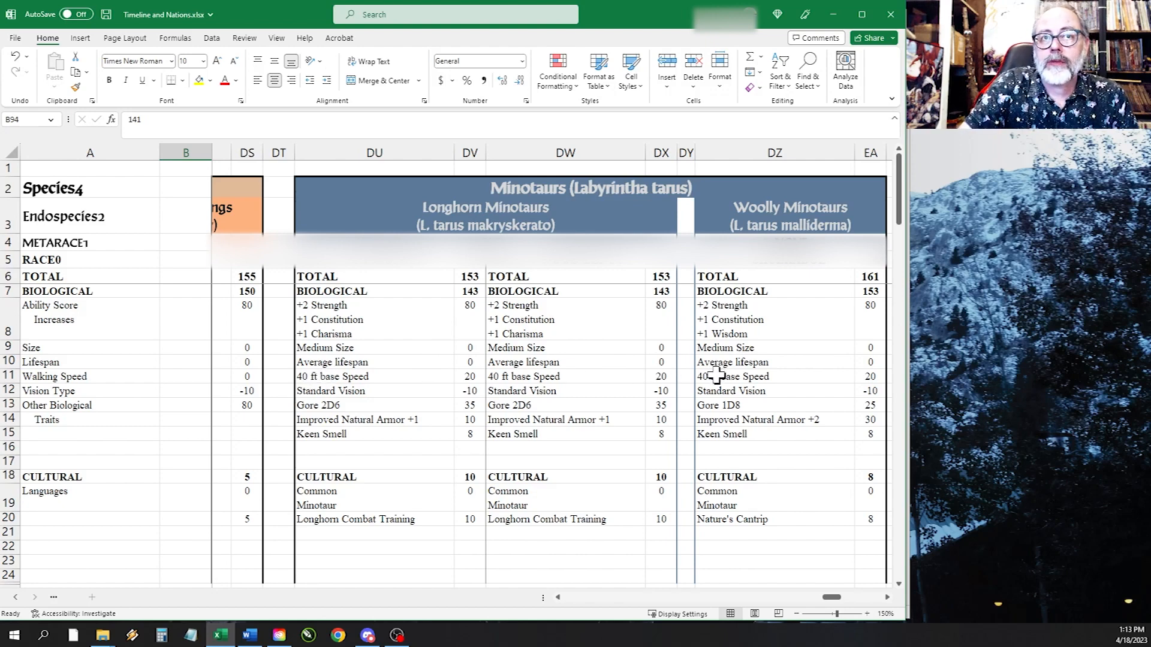
mouse_move(387, 379)
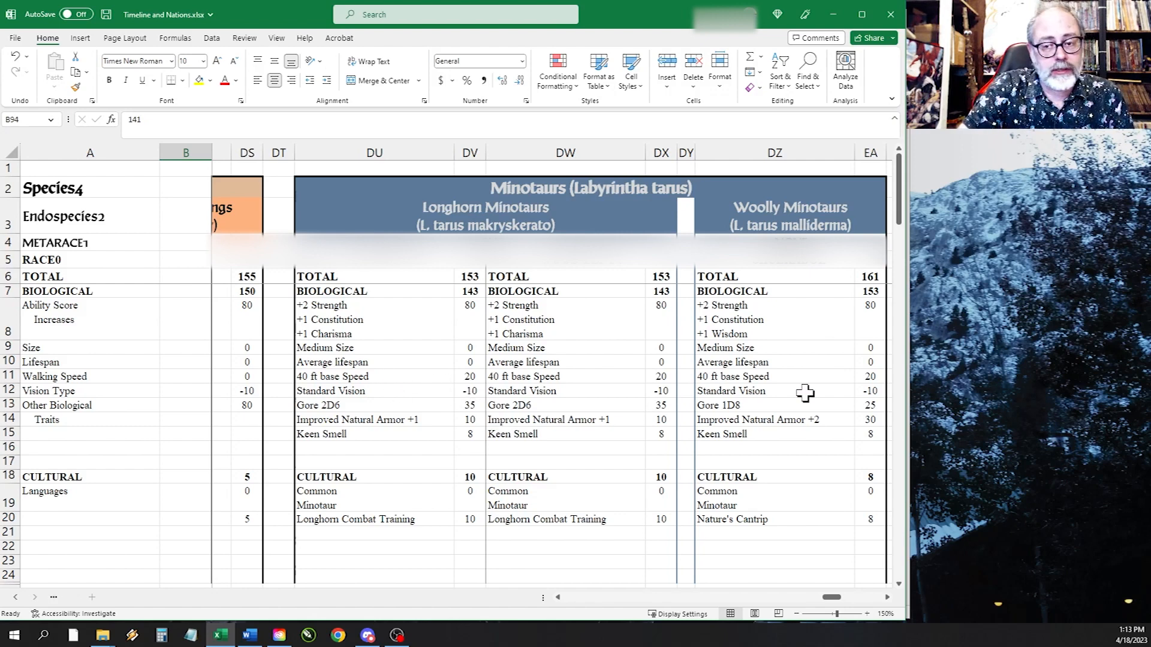
mouse_move(466, 431)
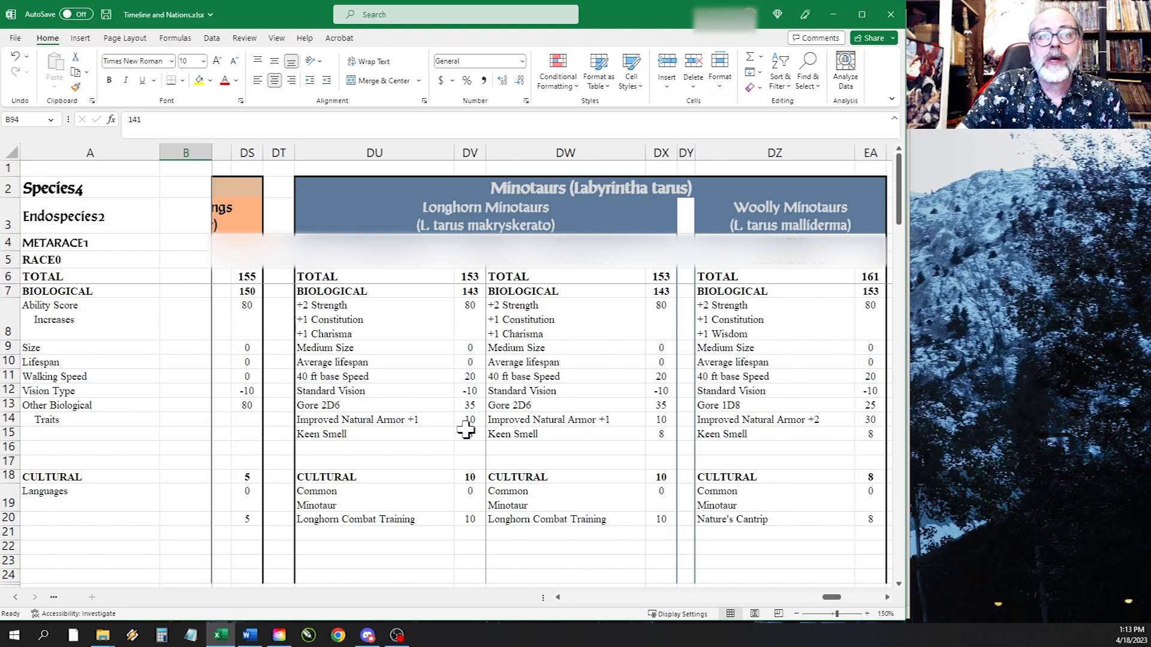
mouse_move(466, 405)
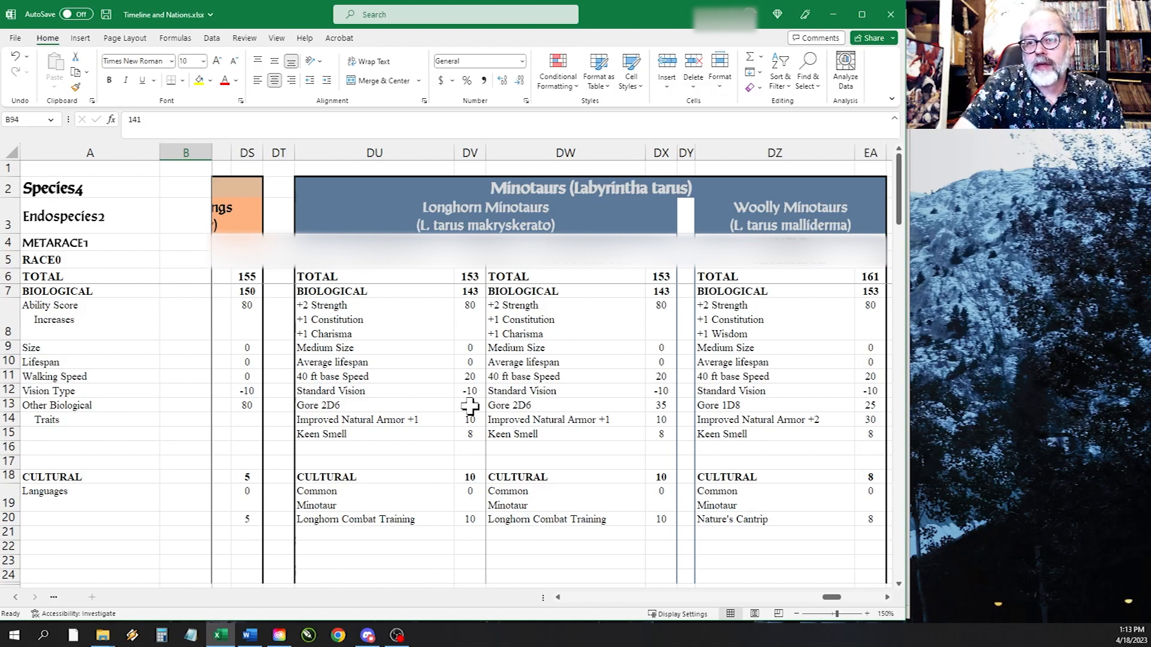
mouse_move(756, 406)
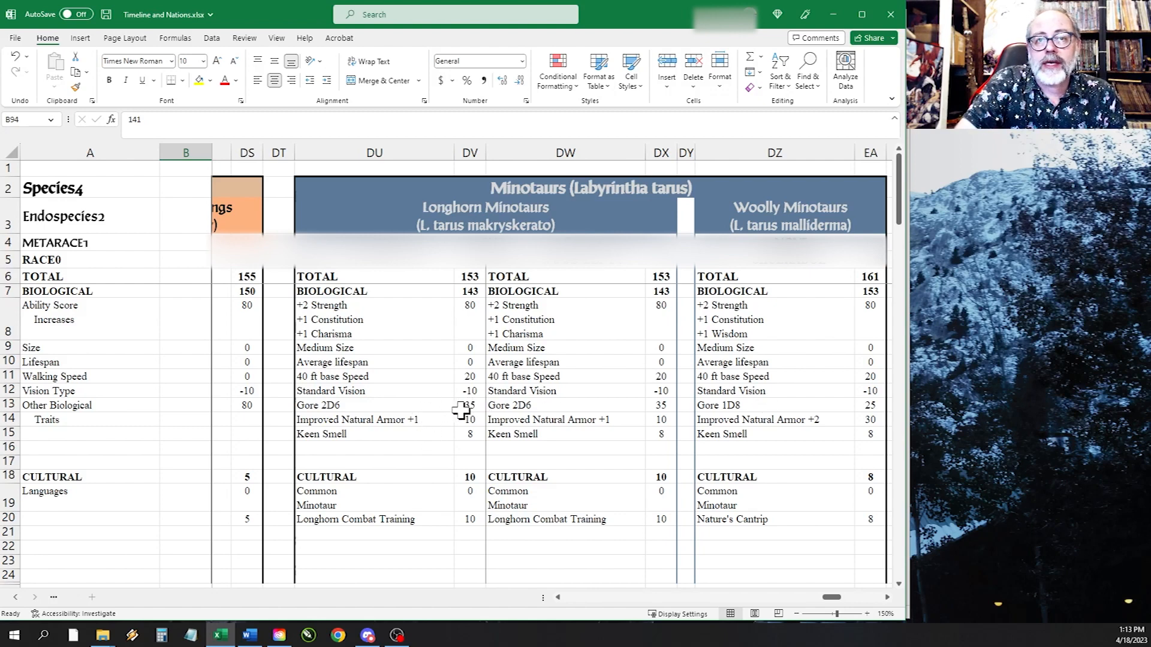
mouse_move(508, 403)
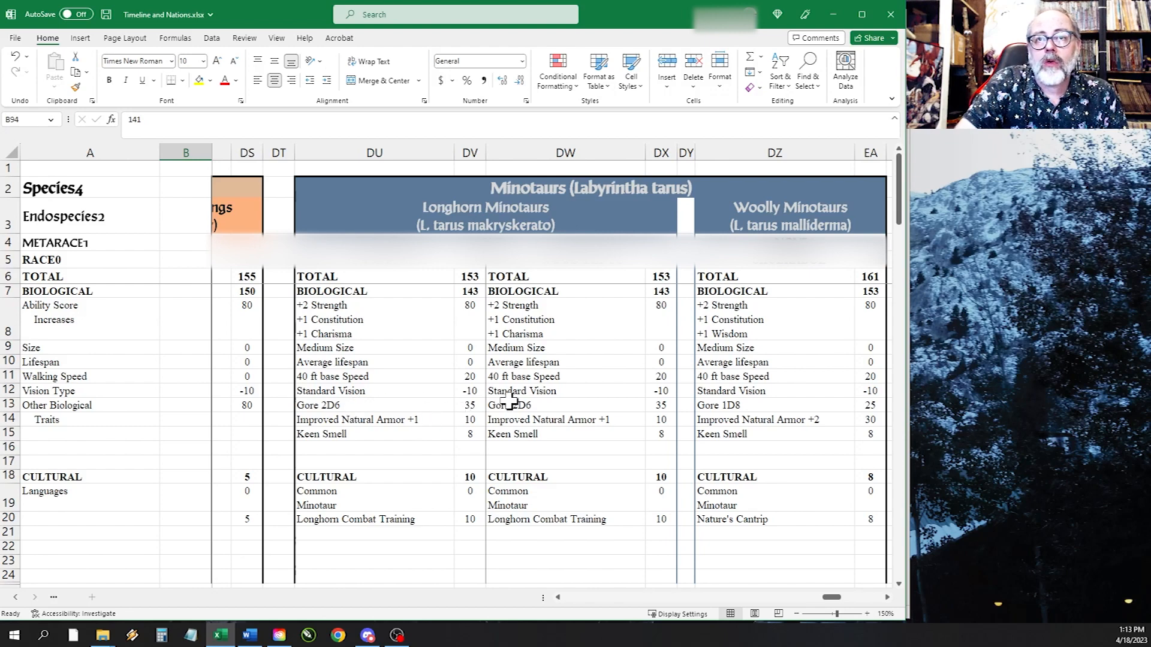
mouse_move(782, 409)
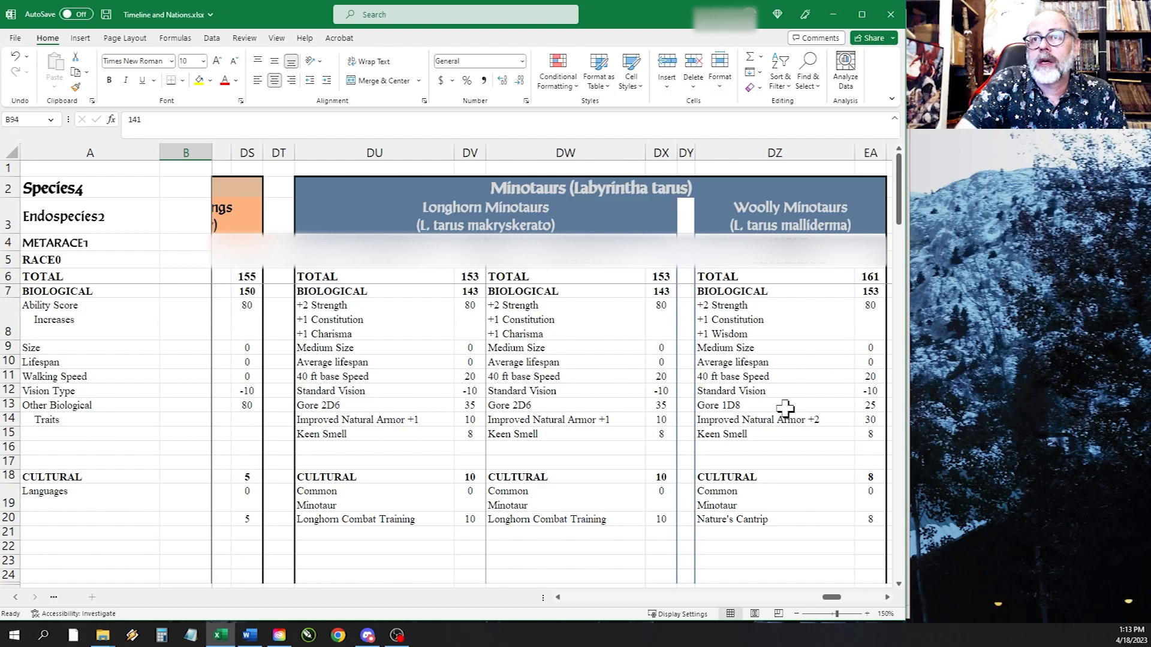
mouse_move(438, 468)
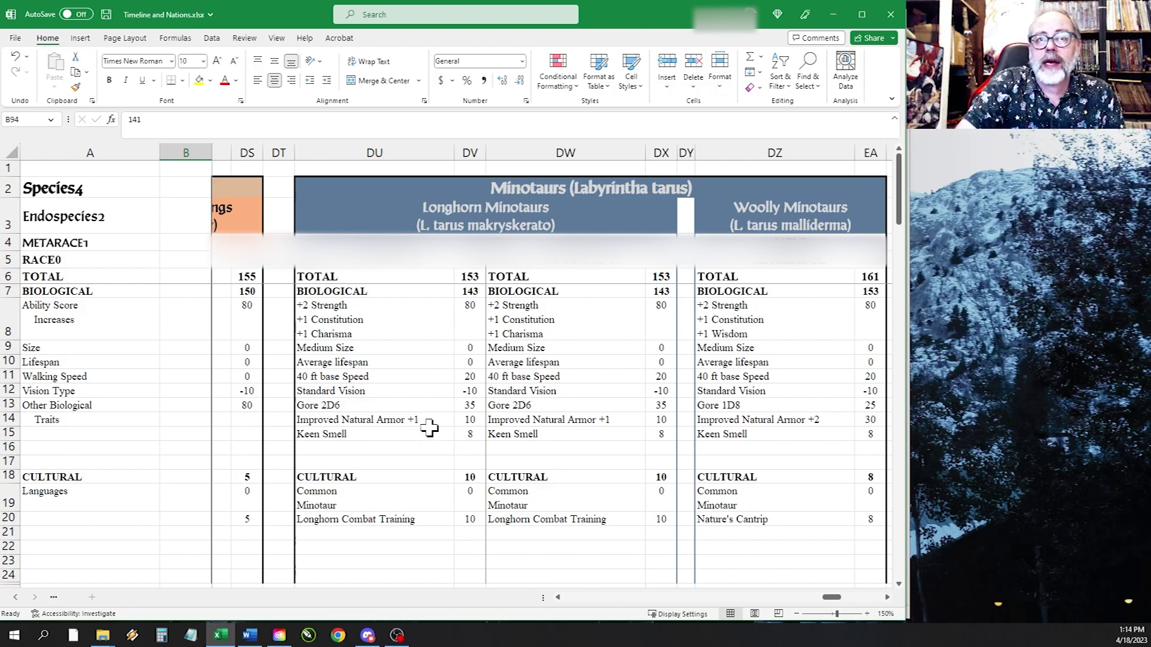
mouse_move(477, 424)
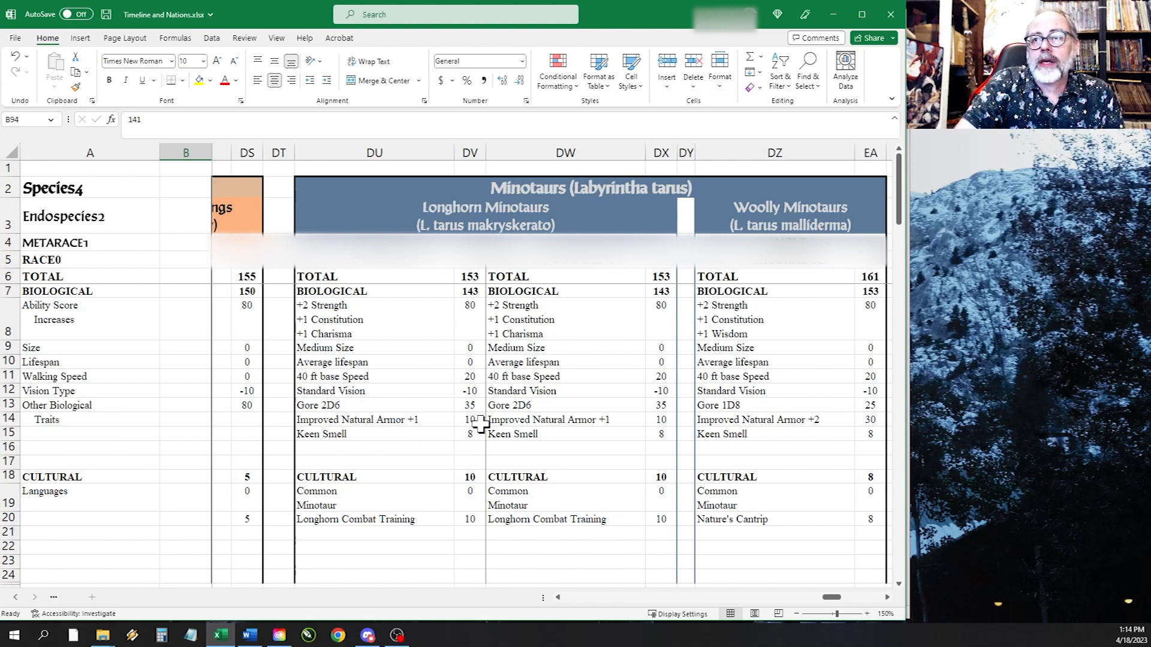
mouse_move(885, 434)
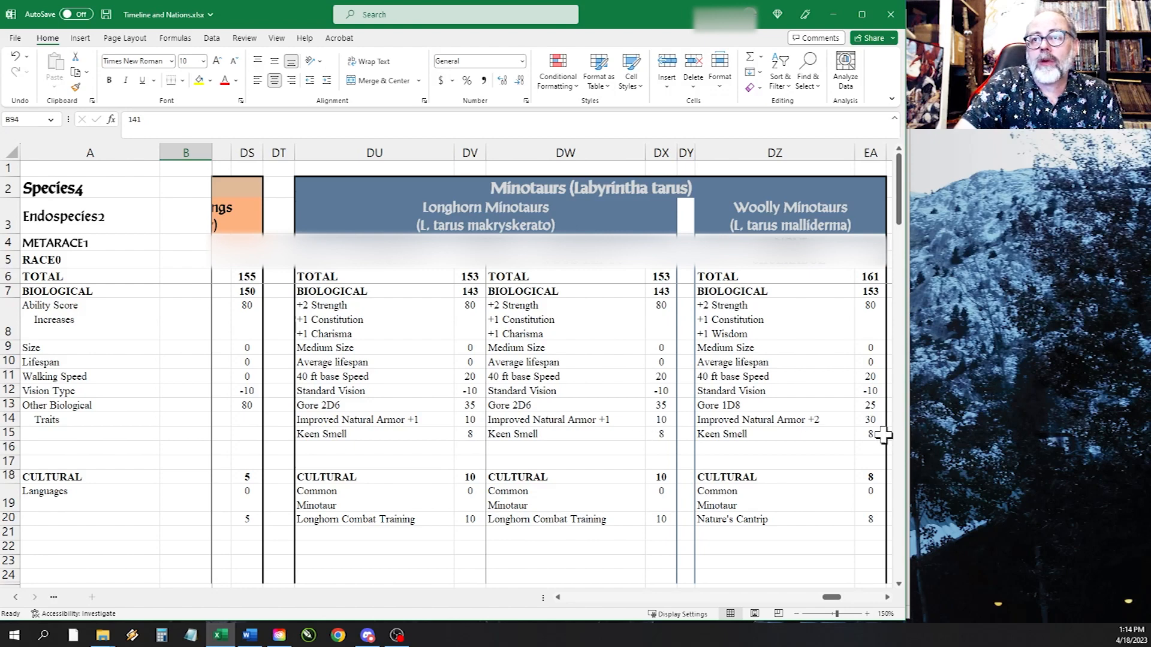
mouse_move(843, 442)
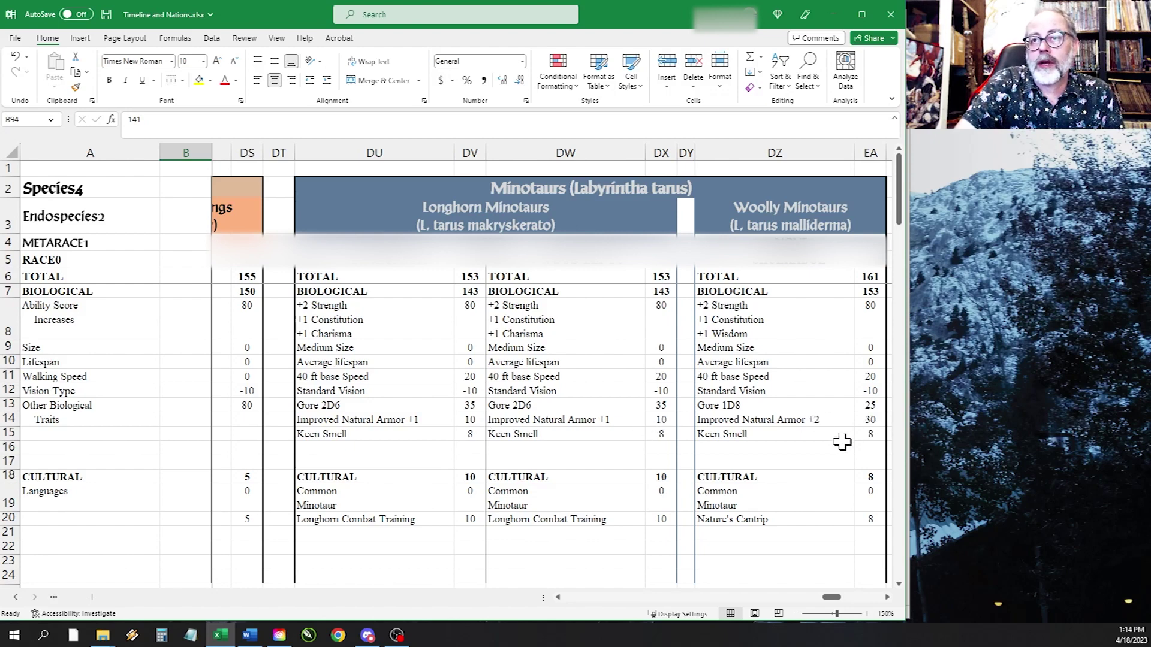
mouse_move(614, 442)
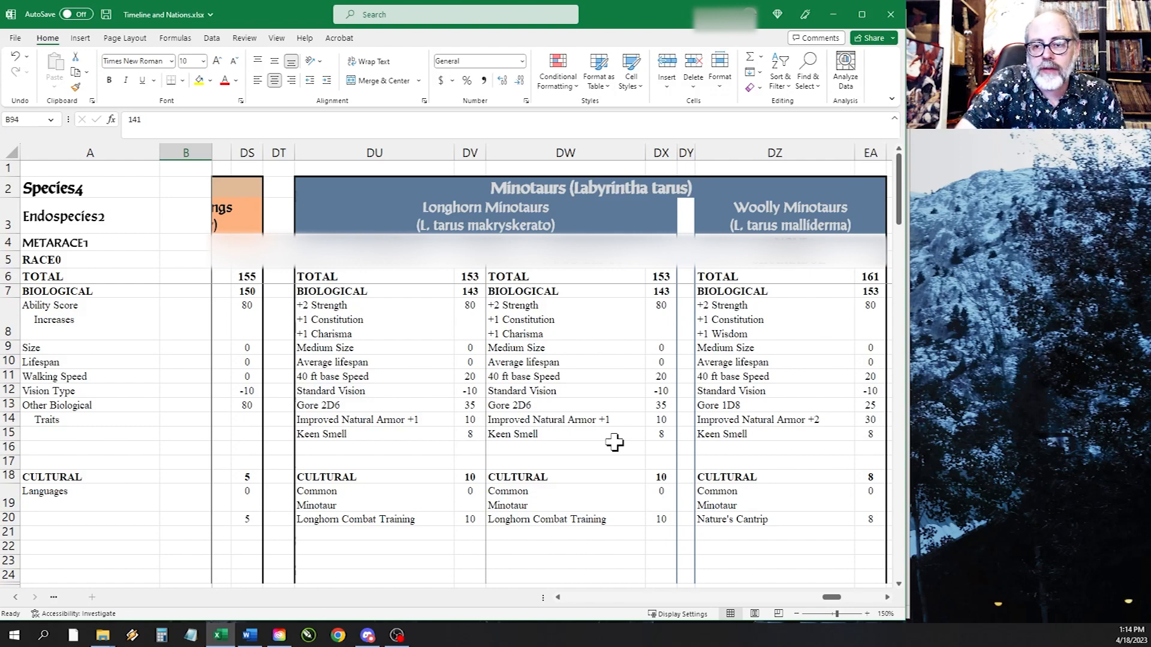
mouse_move(397, 436)
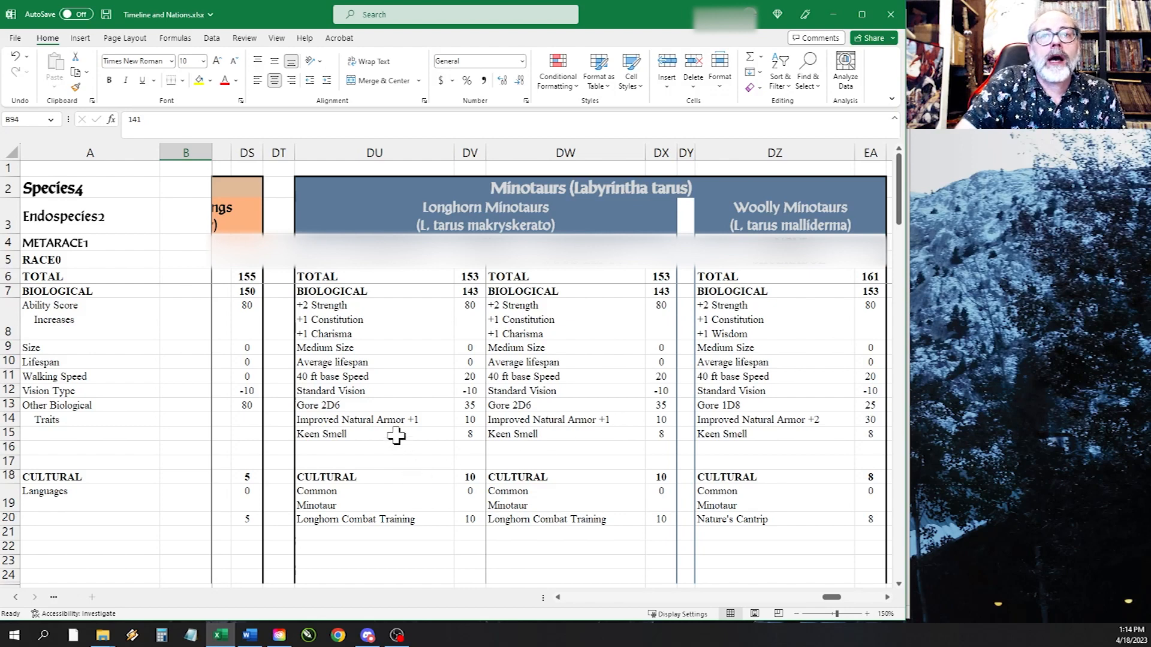
mouse_move(443, 475)
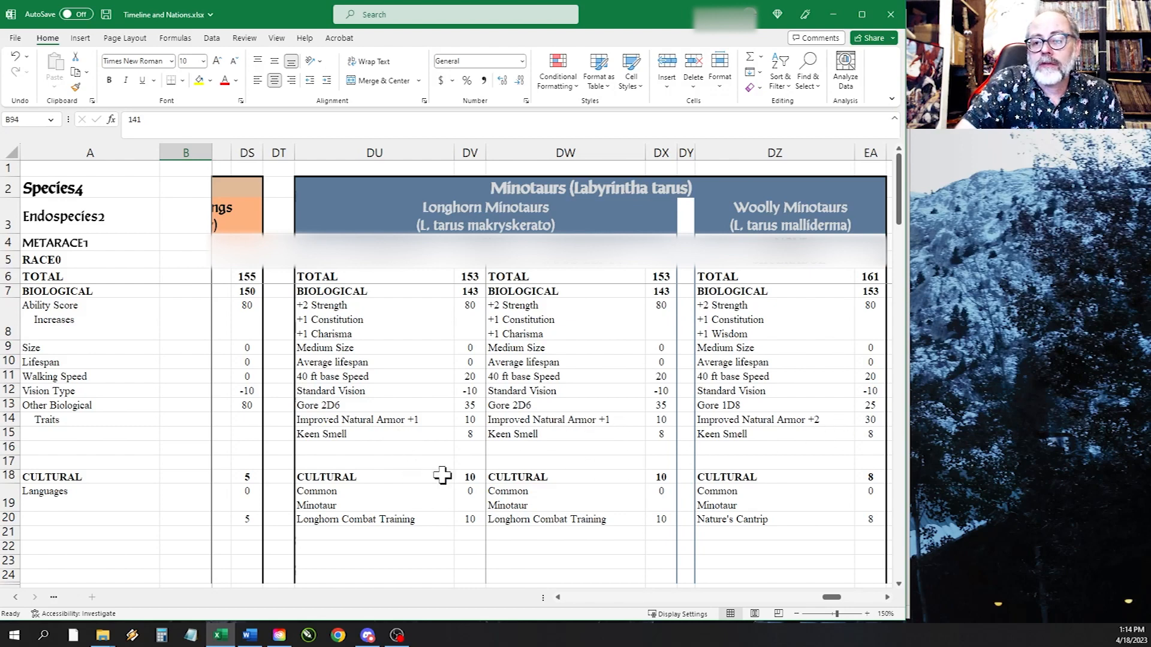
mouse_move(447, 464)
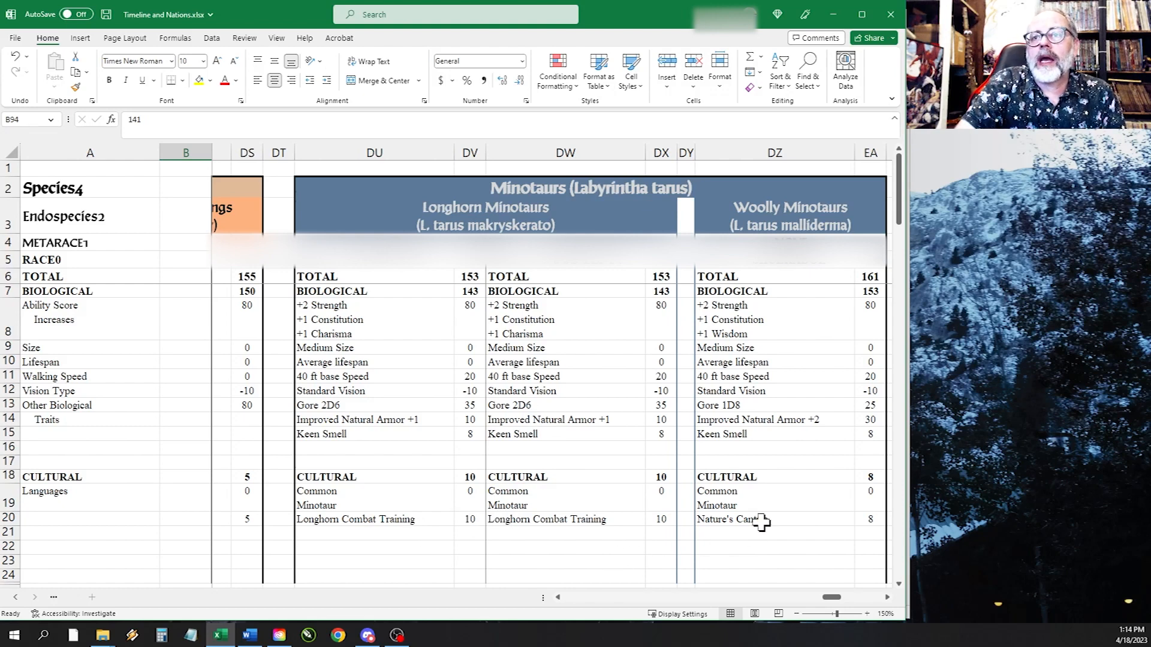
mouse_move(756, 469)
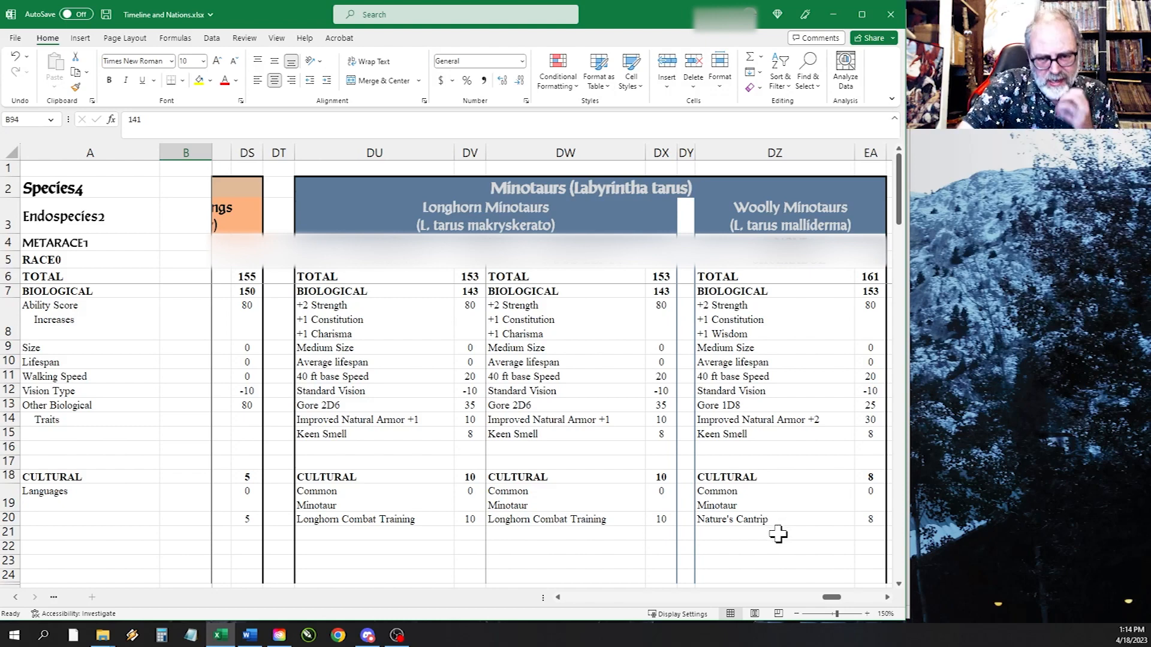
mouse_move(776, 526)
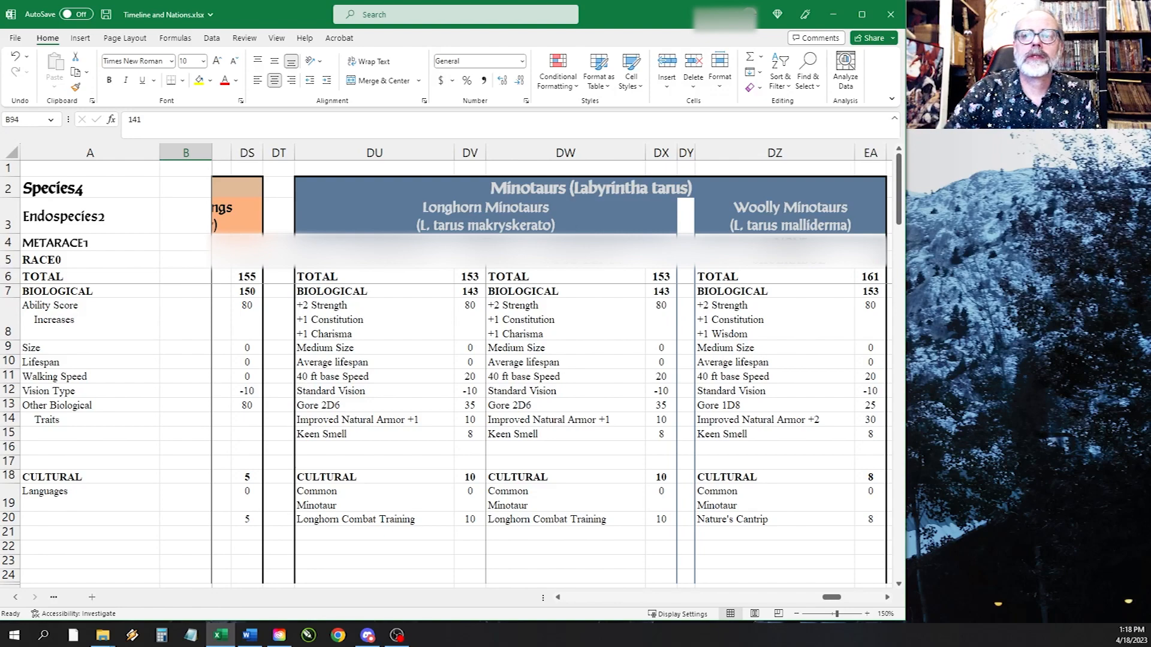
mouse_move(840, 613)
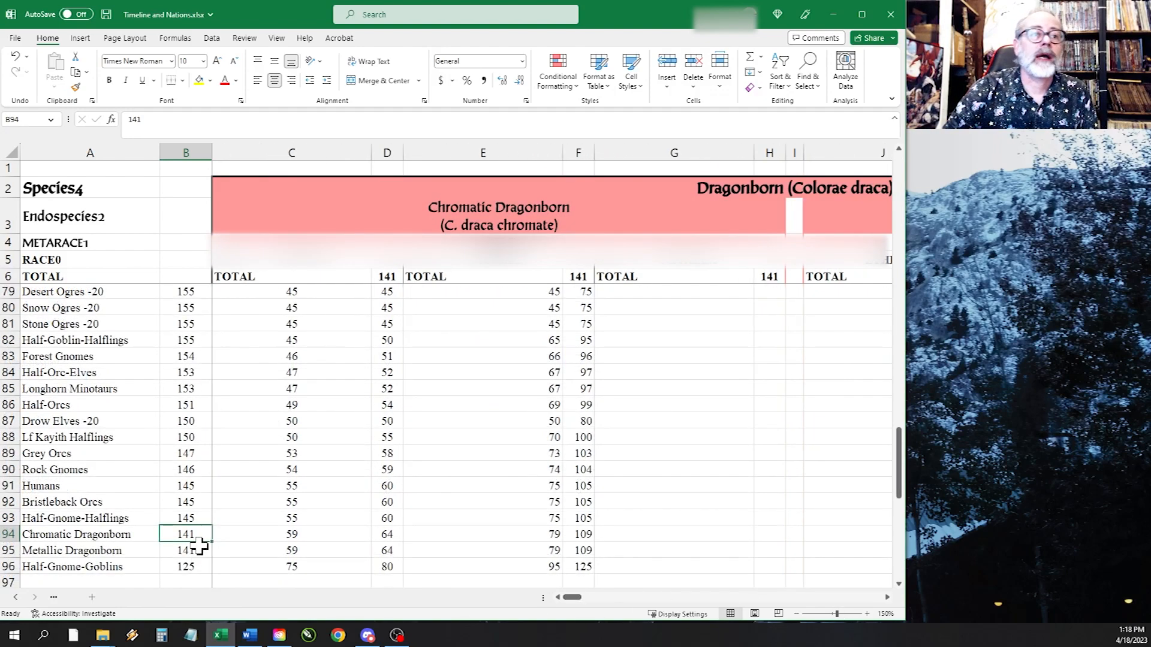
Scroll to the POINT TOTALS ranking from Mountain Dwarves at 185 down to Desert Ogres
scroll(up, 3)
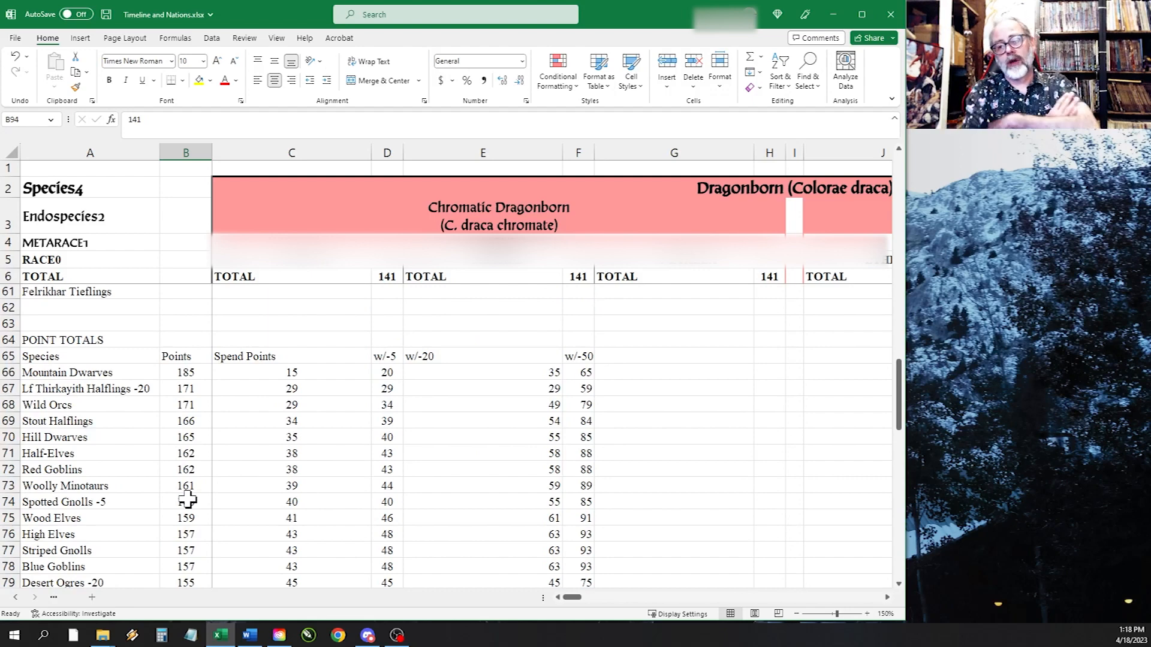